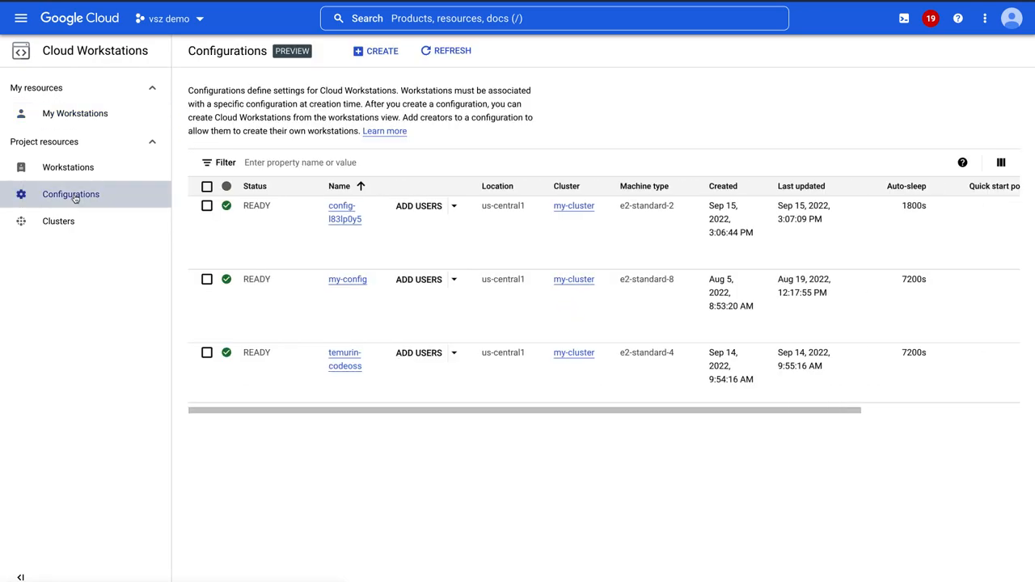
Start a new workstation configuration assigned to my-cluster and continue to machine settings.
{"action": "left_click", "coordinate": [375, 50]}
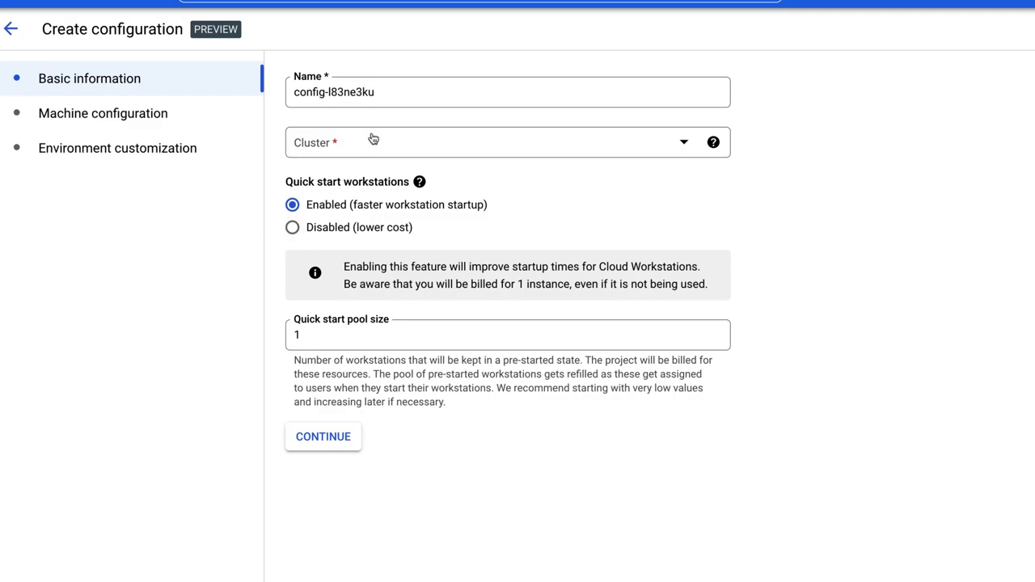
{"action": "left_click", "coordinate": [508, 143]}
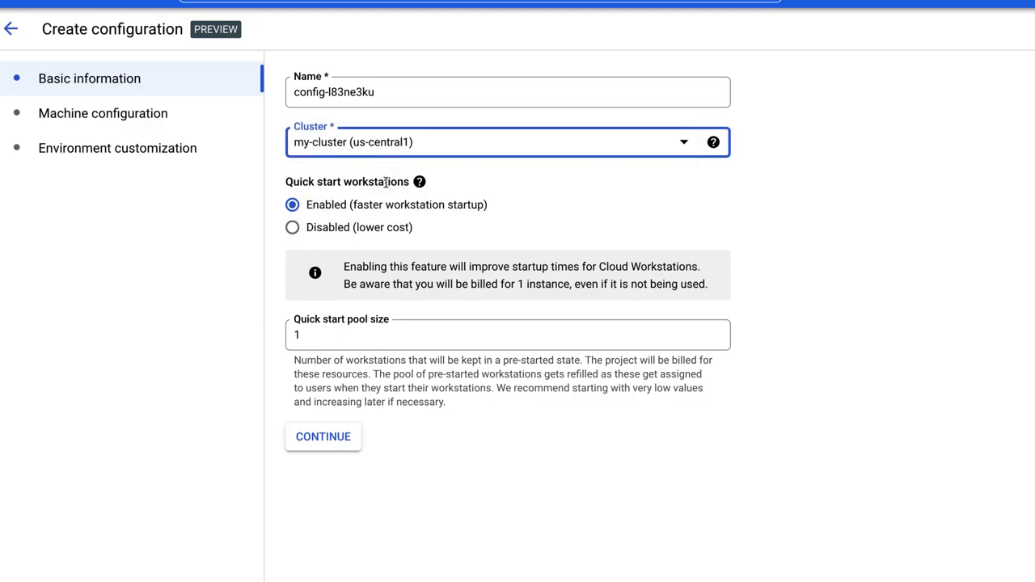
{"action": "mouse_move", "coordinate": [323, 436]}
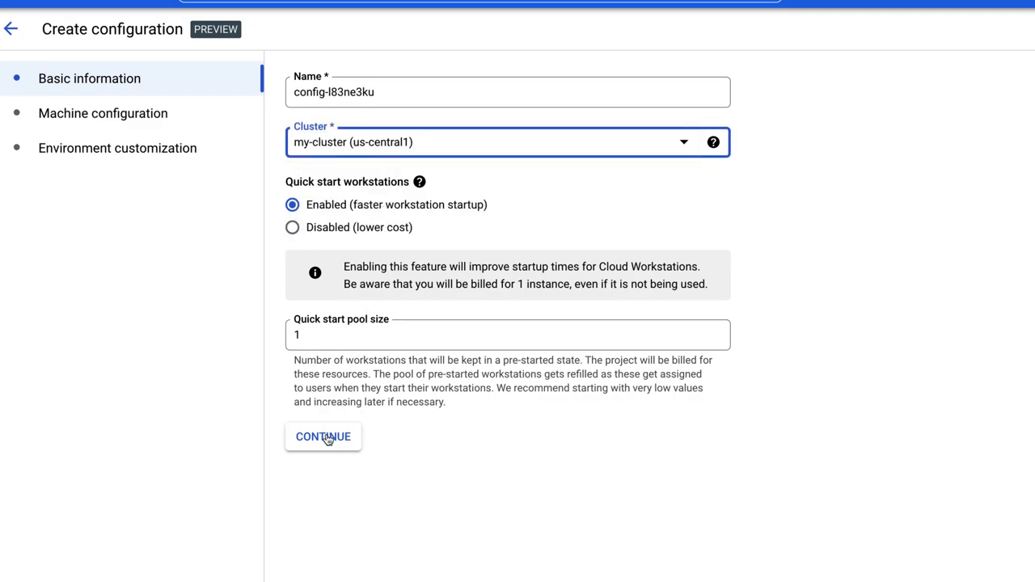
{"action": "left_click", "coordinate": [324, 436]}
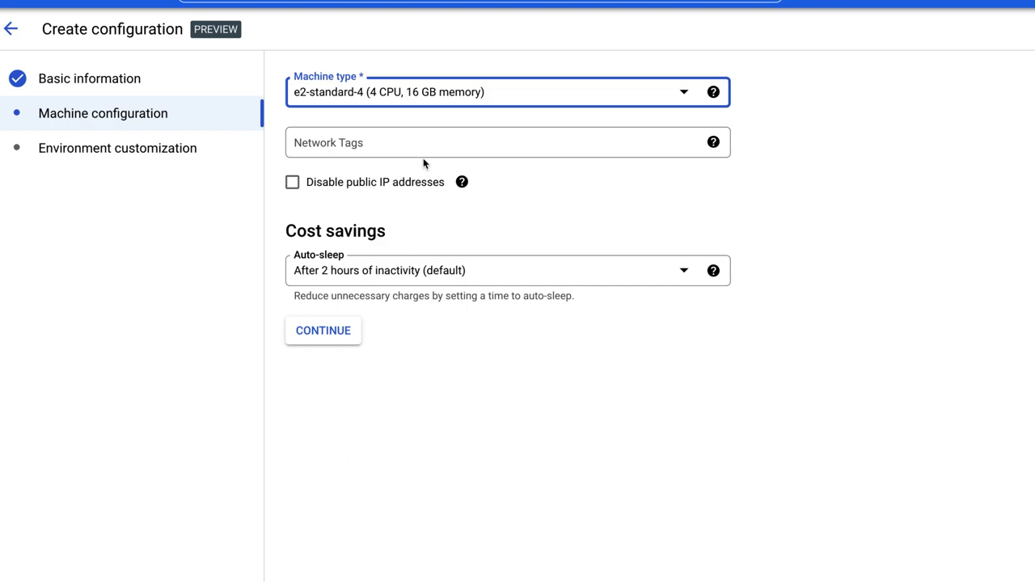
Choose the e2-standard-8 machine (8 CPU, 32 GB) and a custom container image environment.
{"action": "left_click", "coordinate": [508, 91]}
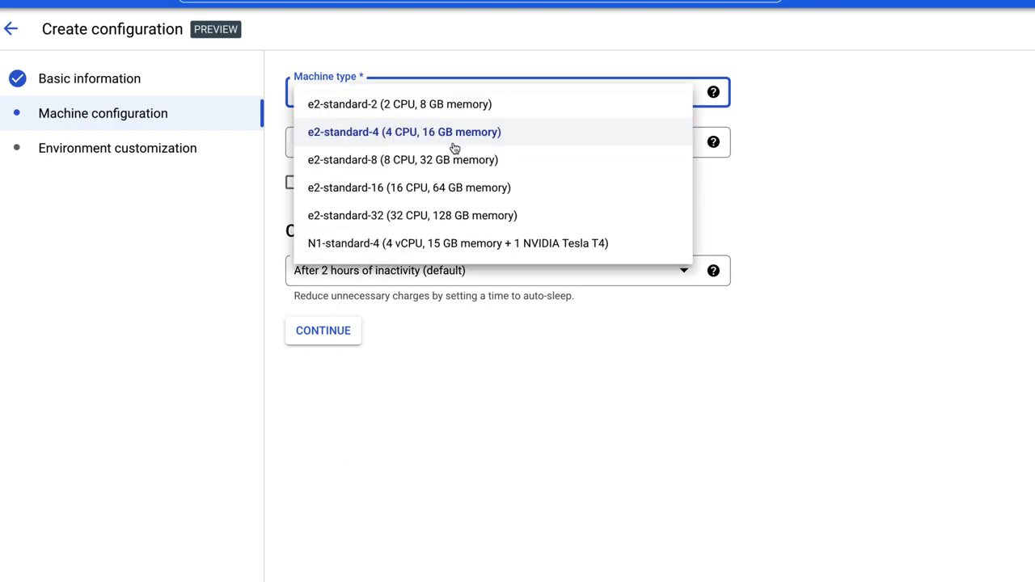
{"action": "mouse_move", "coordinate": [446, 243]}
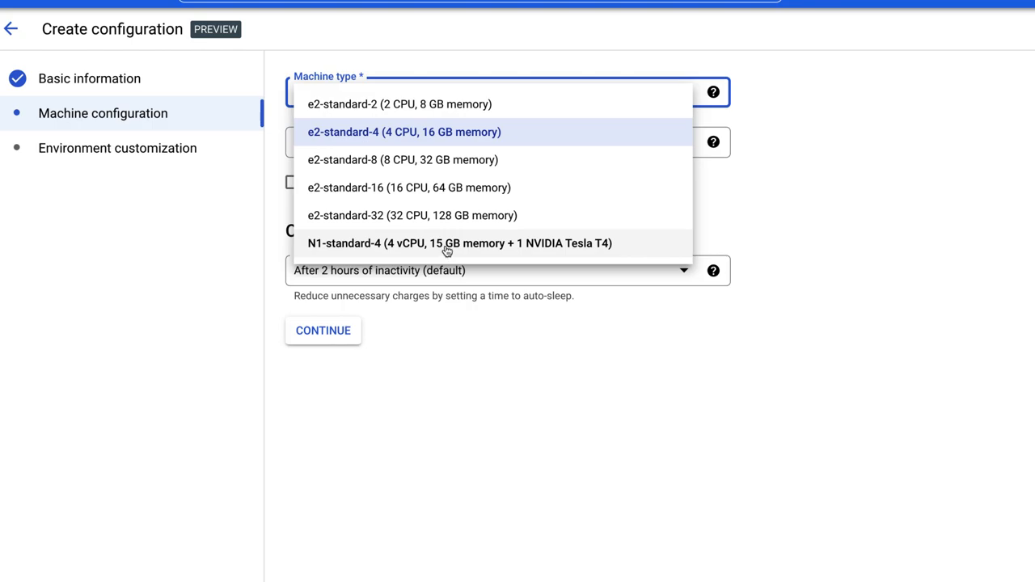
{"action": "mouse_move", "coordinate": [444, 161]}
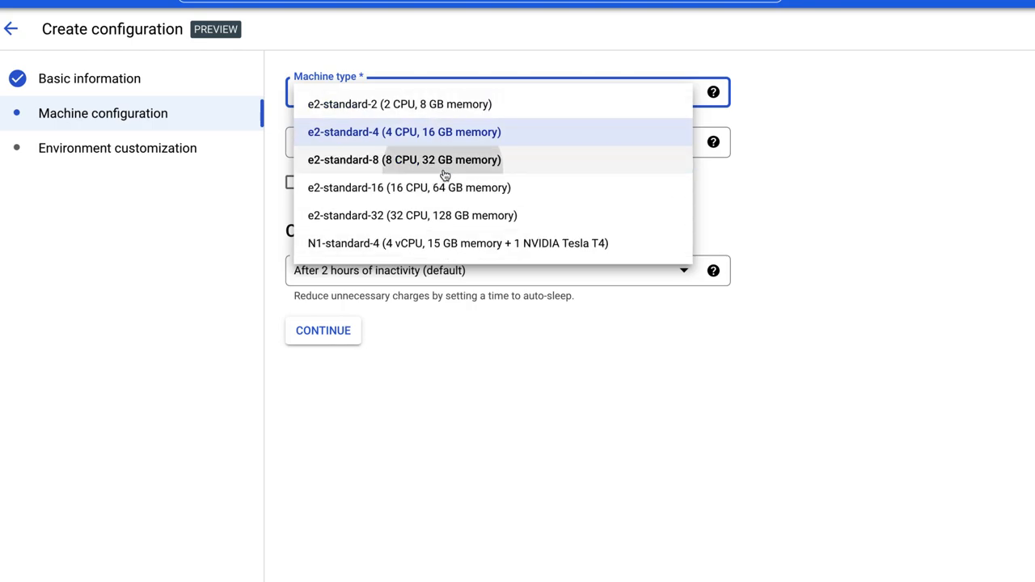
{"action": "left_click", "coordinate": [404, 160]}
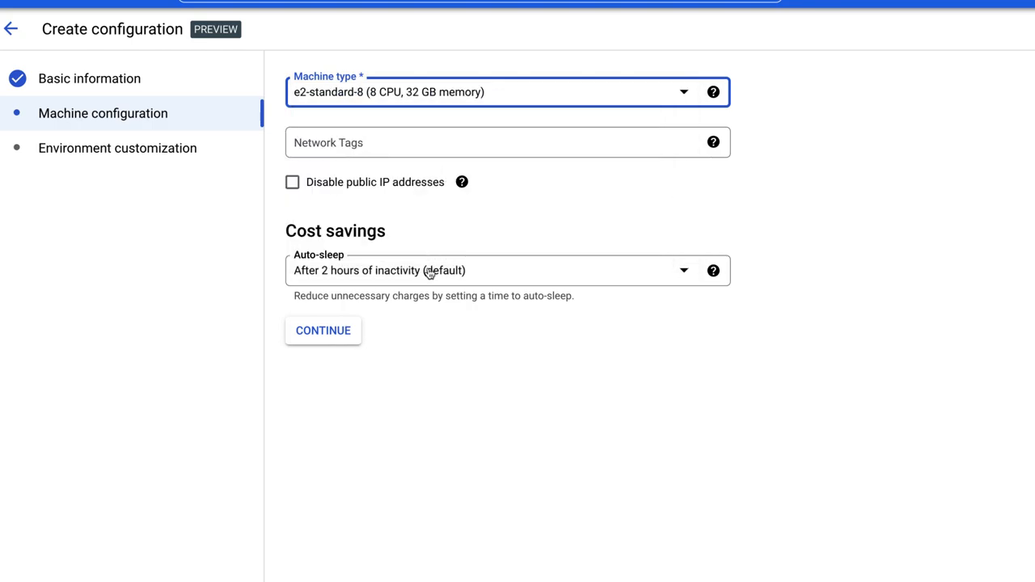
{"action": "left_click", "coordinate": [323, 330]}
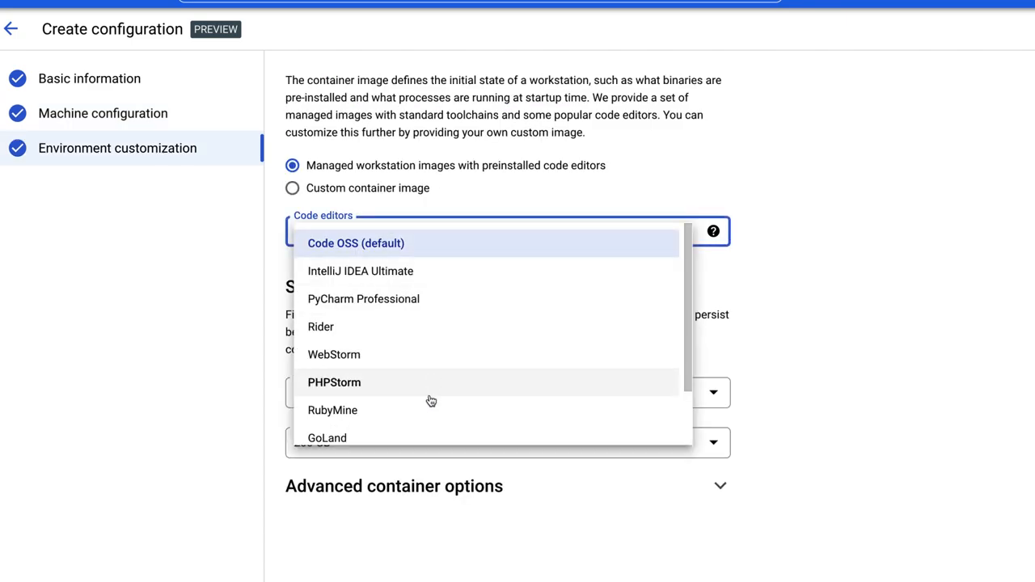
{"action": "left_click", "coordinate": [291, 188]}
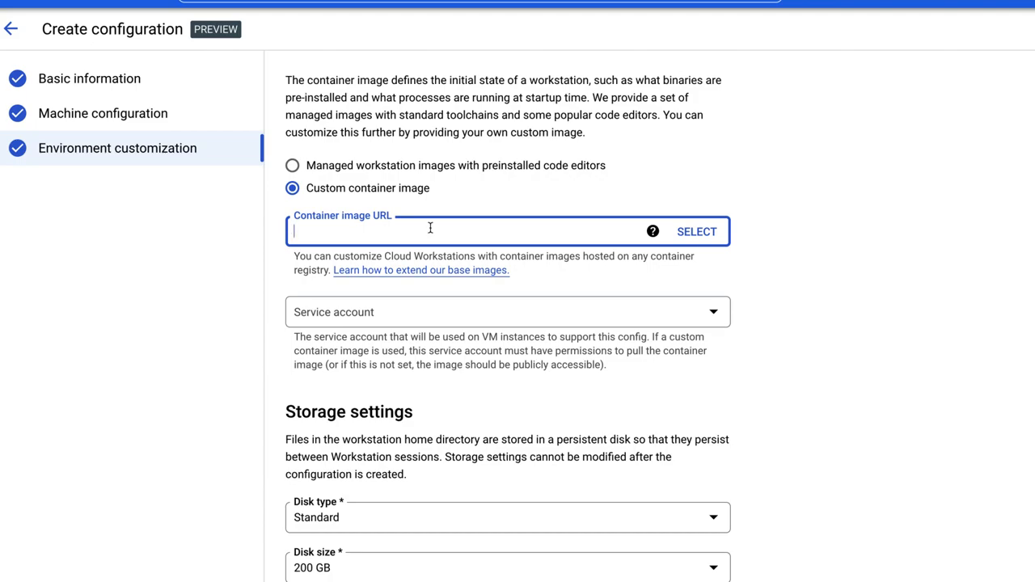
Launch the java-dev workstation and check the Java and Maven versions in the terminal.
{"action": "left_click", "coordinate": [9, 29]}
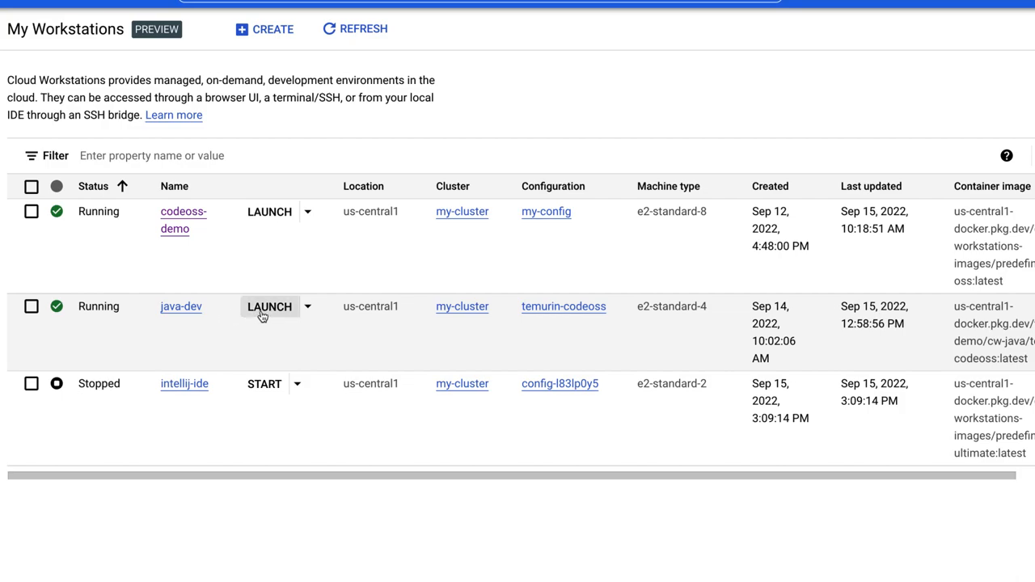
{"action": "left_click", "coordinate": [268, 307]}
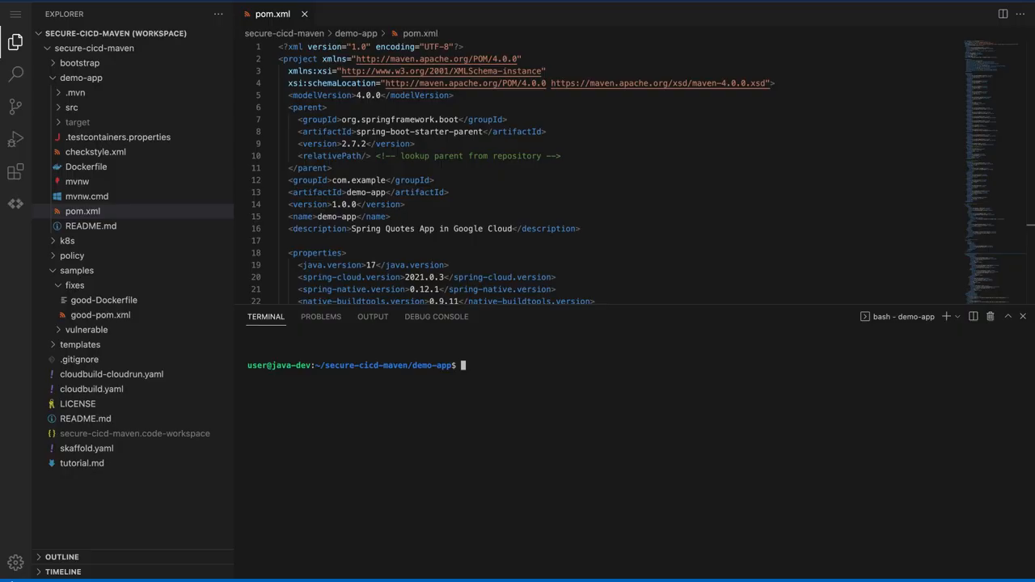
{"action": "type", "text": "java -version"}
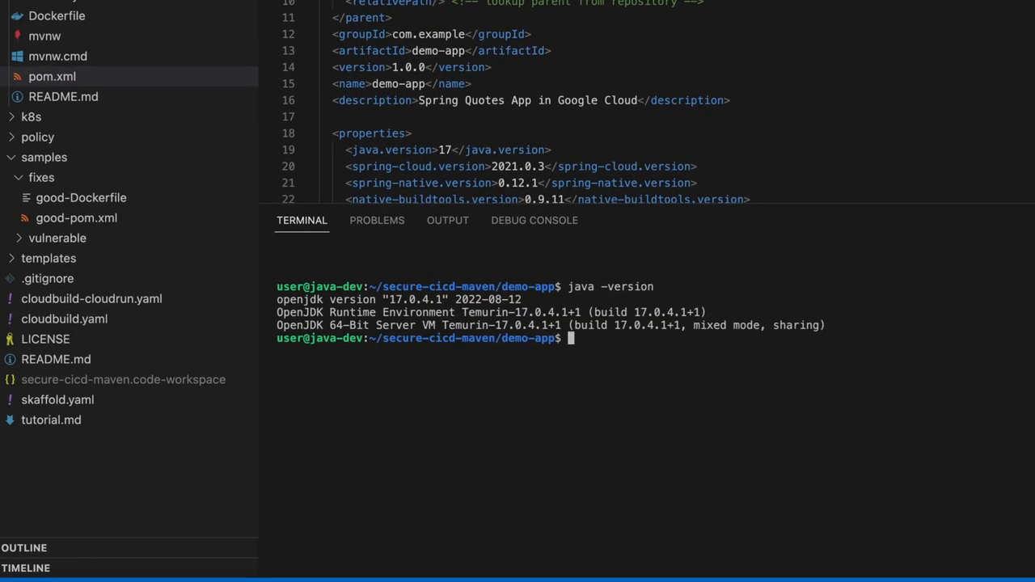
{"action": "type", "text": "mvn -"}
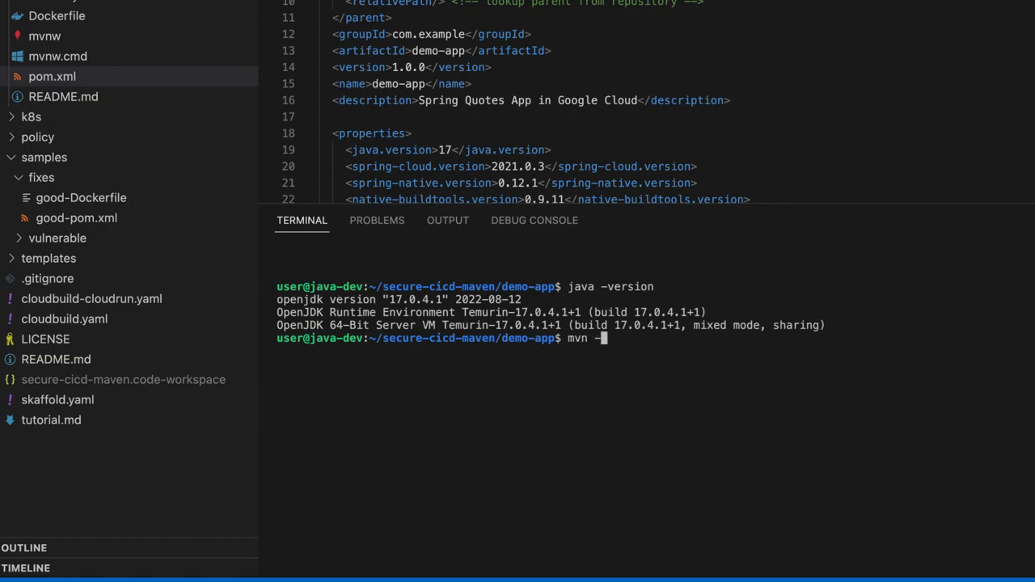
{"action": "key", "text": "Return"}
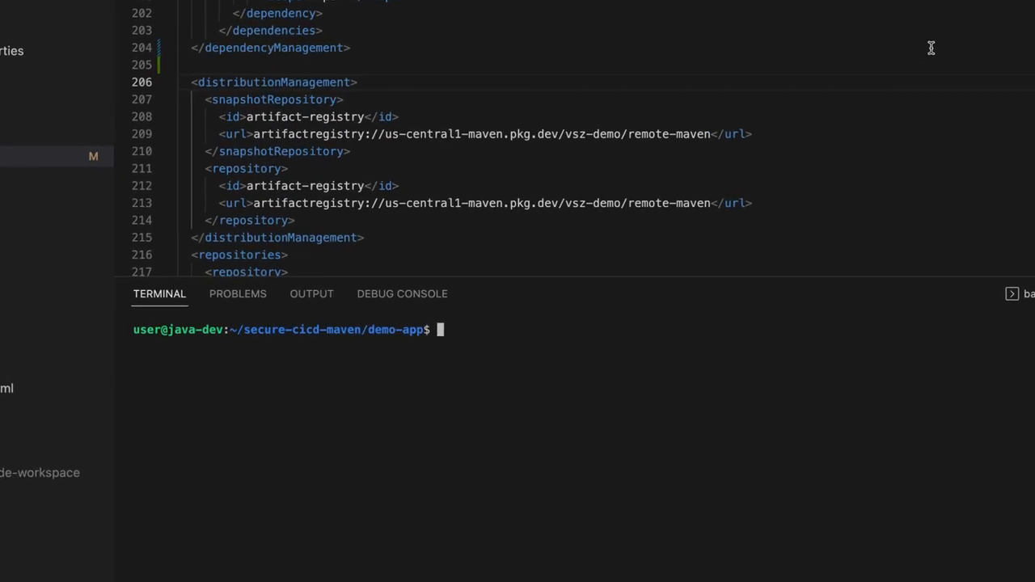
{"action": "mouse_move", "coordinate": [922, 55]}
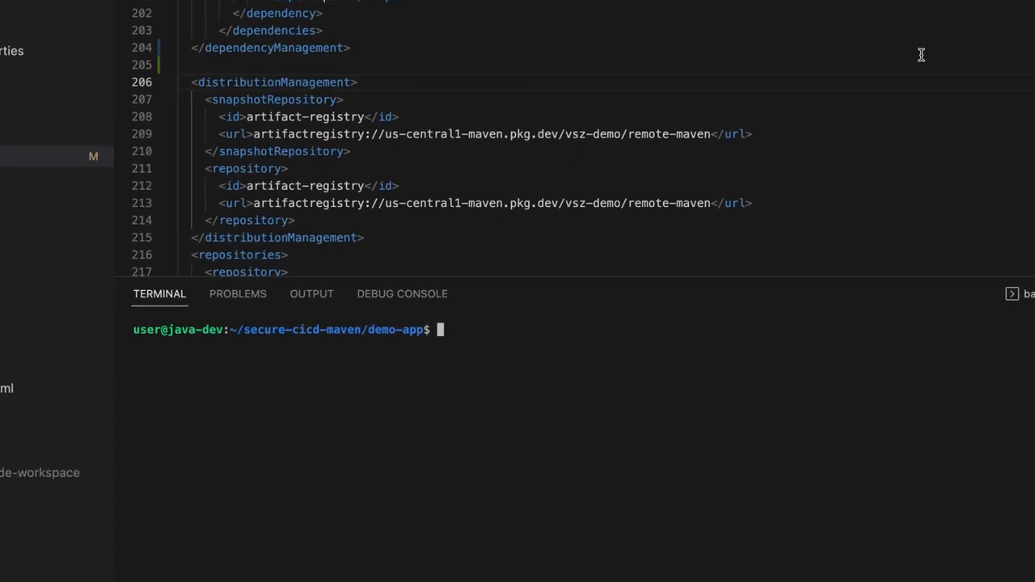
Build demo-app with mvn package -Dmaven.test.skip=true.
{"action": "type", "text": "mvn package -Dmaven.test.skip=true"}
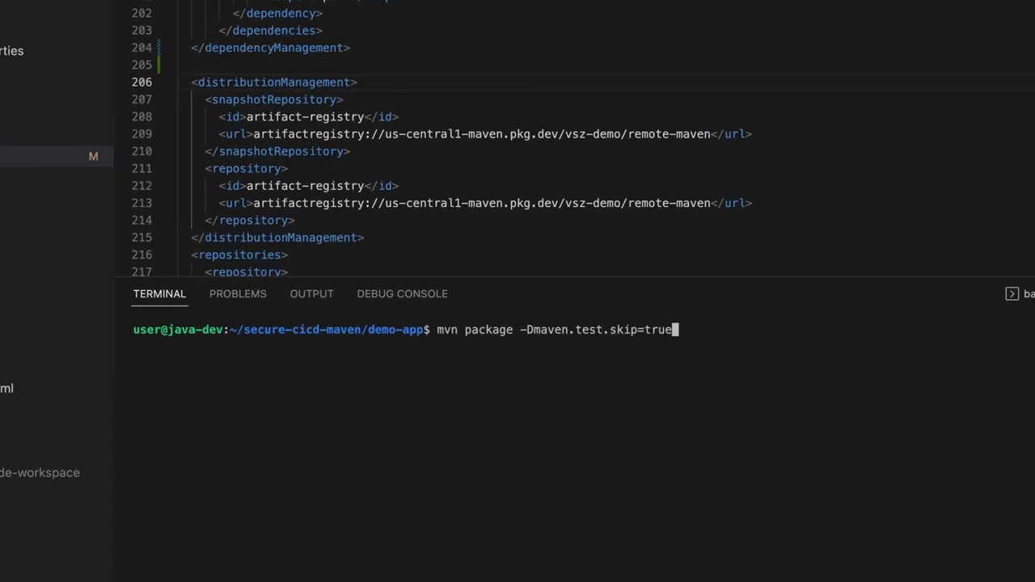
{"action": "key", "text": "Return"}
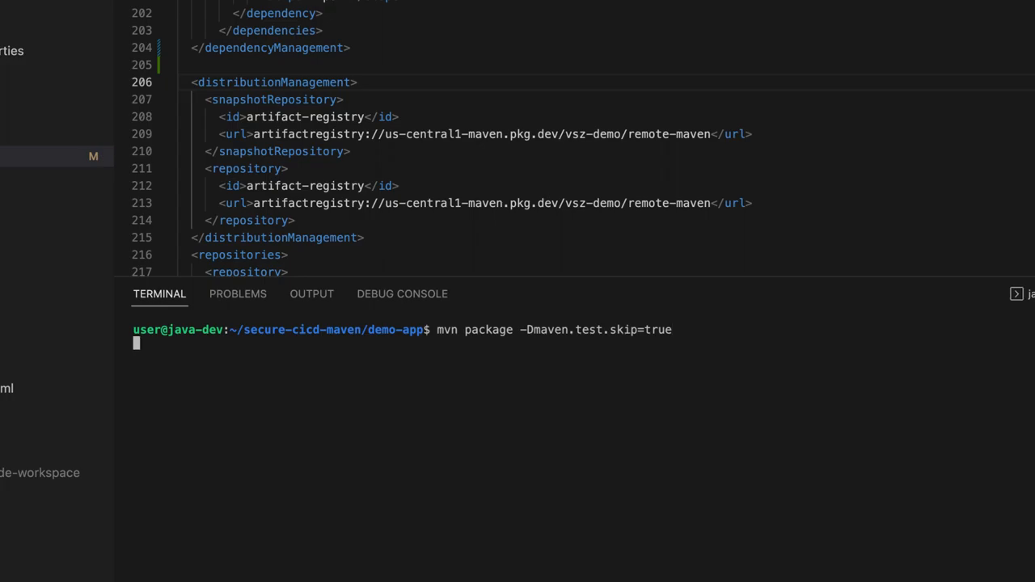
{"action": "key", "text": "Return"}
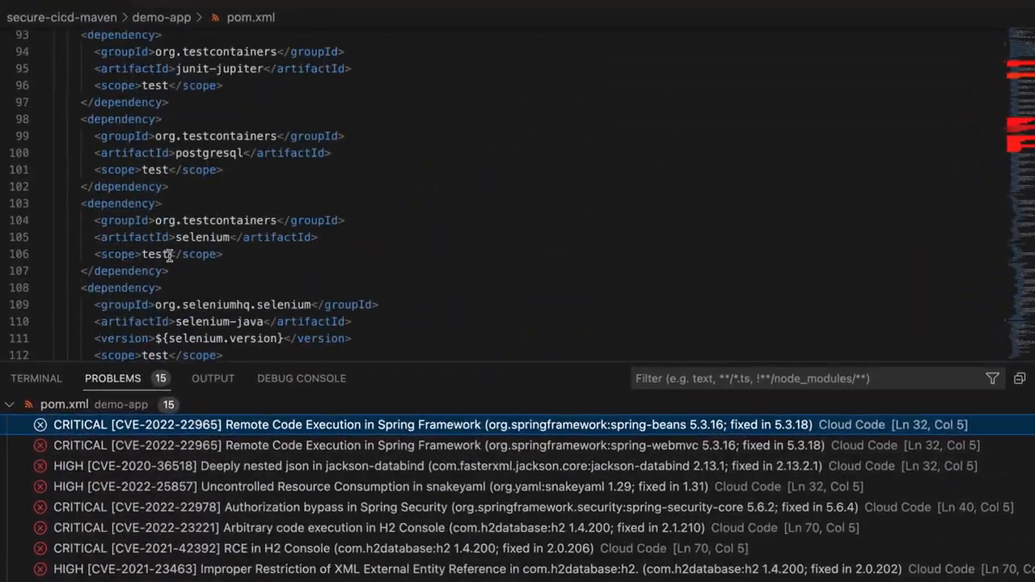
Scroll through pom.xml version properties while the Spring Boot parent is bumped to 2.7.2.
{"action": "scroll", "scroll_direction": "up", "scroll_amount": 3}
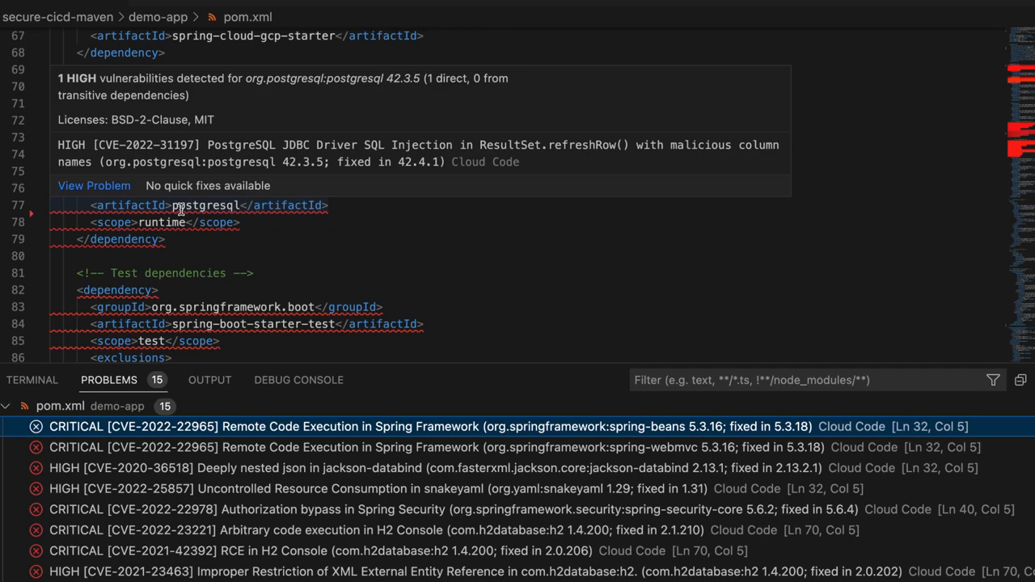
{"action": "mouse_move", "coordinate": [413, 165]}
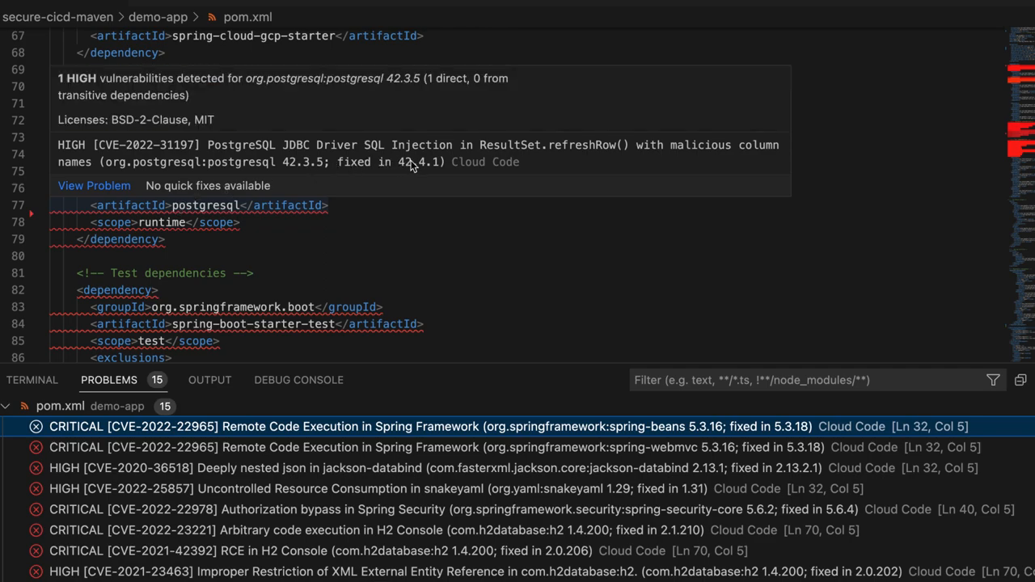
{"action": "scroll", "scroll_direction": "up", "scroll_amount": 3}
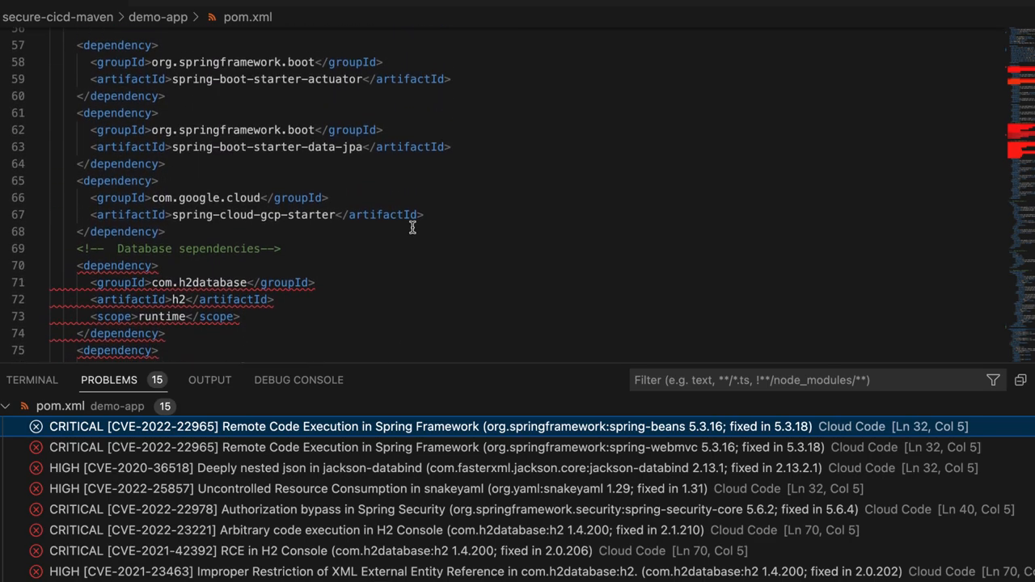
{"action": "scroll", "scroll_direction": "up", "scroll_amount": 3}
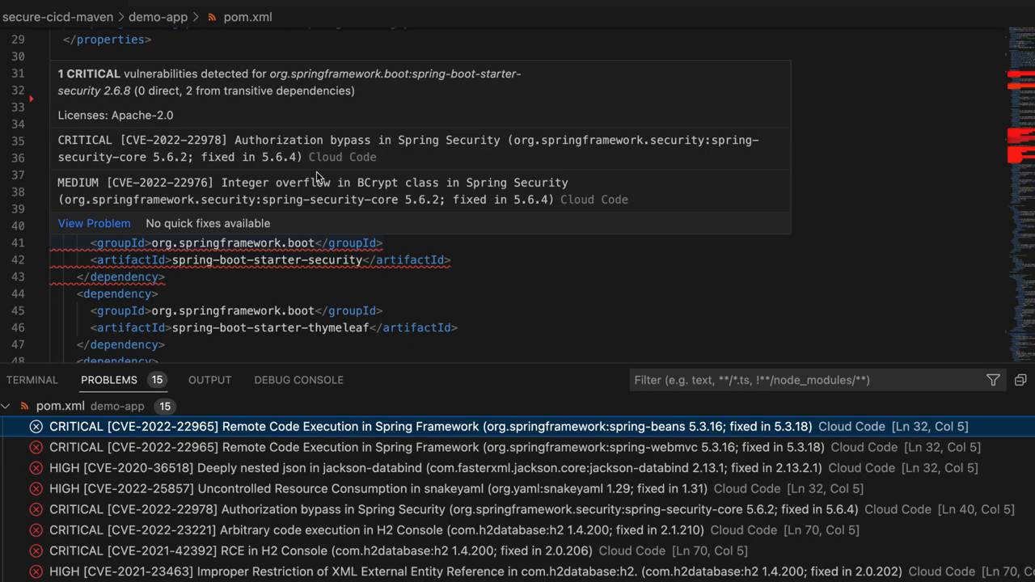
{"action": "scroll", "scroll_direction": "up", "scroll_amount": 3}
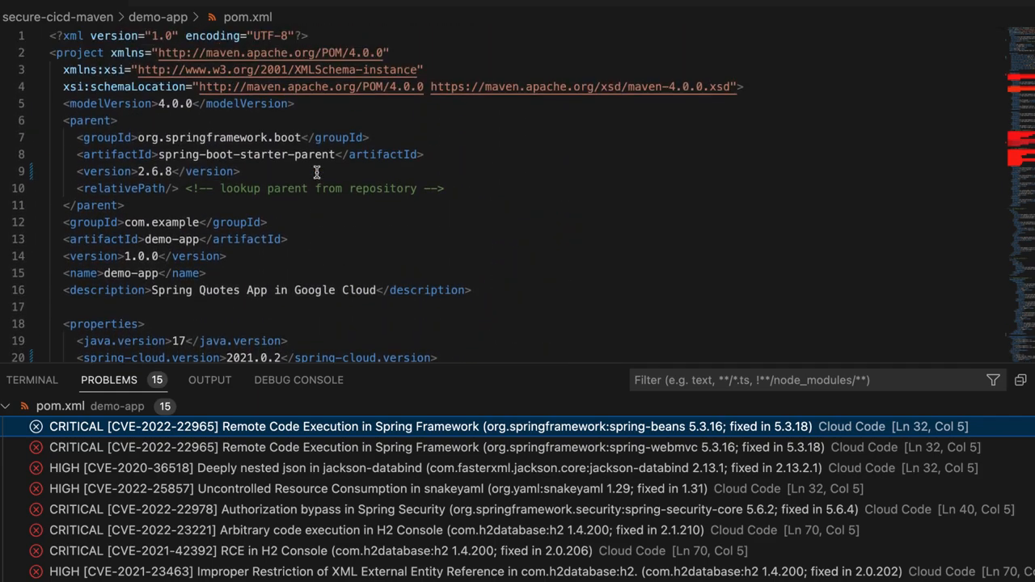
{"action": "scroll", "scroll_direction": "down", "scroll_amount": 3}
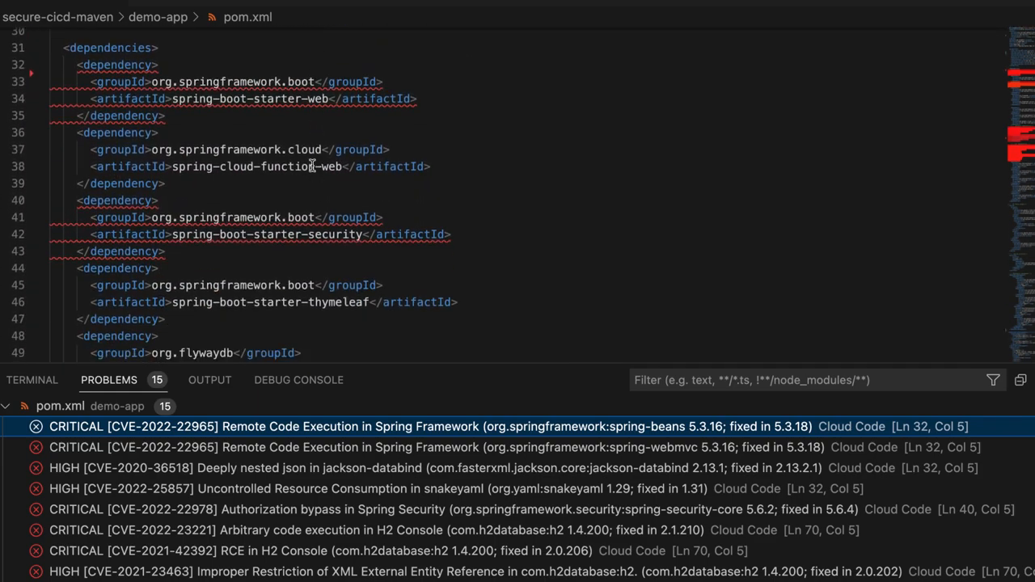
{"action": "mouse_move", "coordinate": [251, 99]}
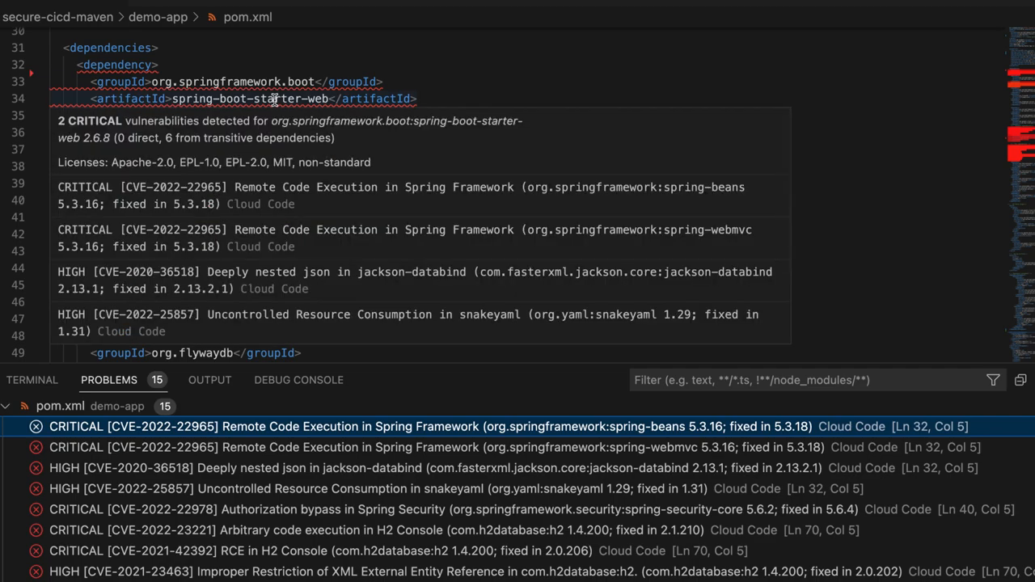
{"action": "scroll", "scroll_direction": "up", "scroll_amount": 3}
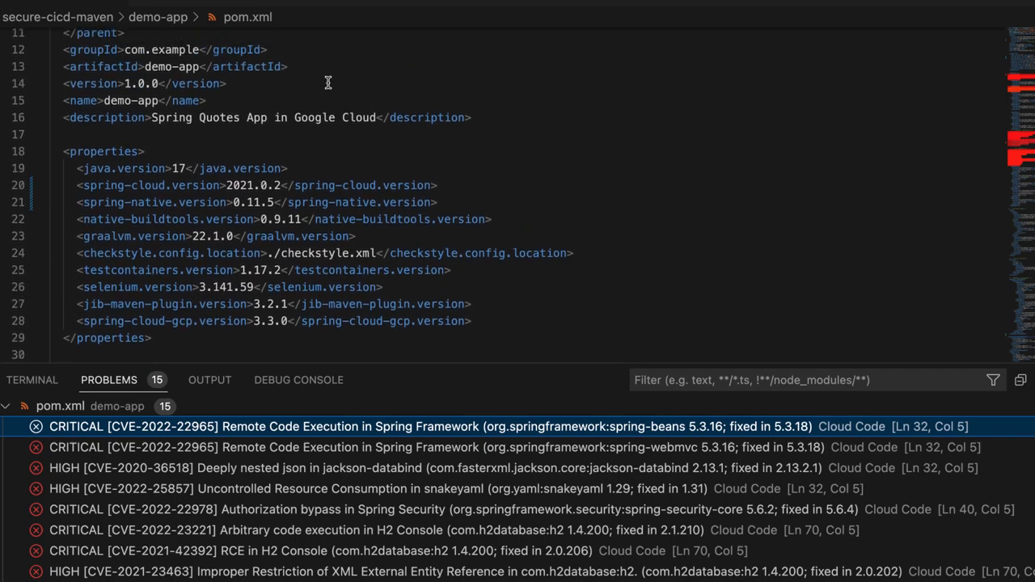
{"action": "scroll", "scroll_direction": "up", "scroll_amount": 3}
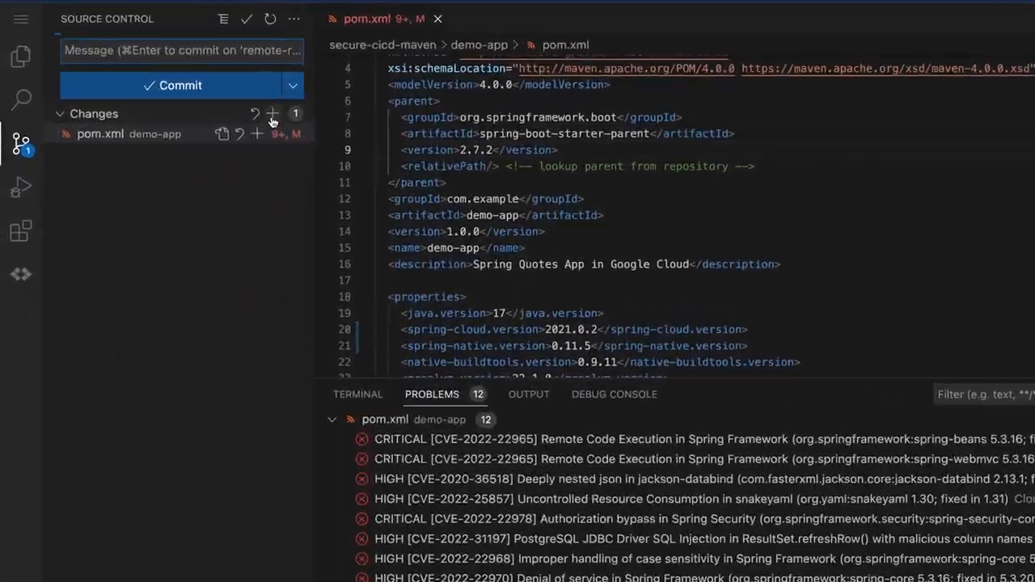
Stage the updated pom.xml in Source Control for the "fixes" commit.
{"action": "left_click", "coordinate": [171, 84]}
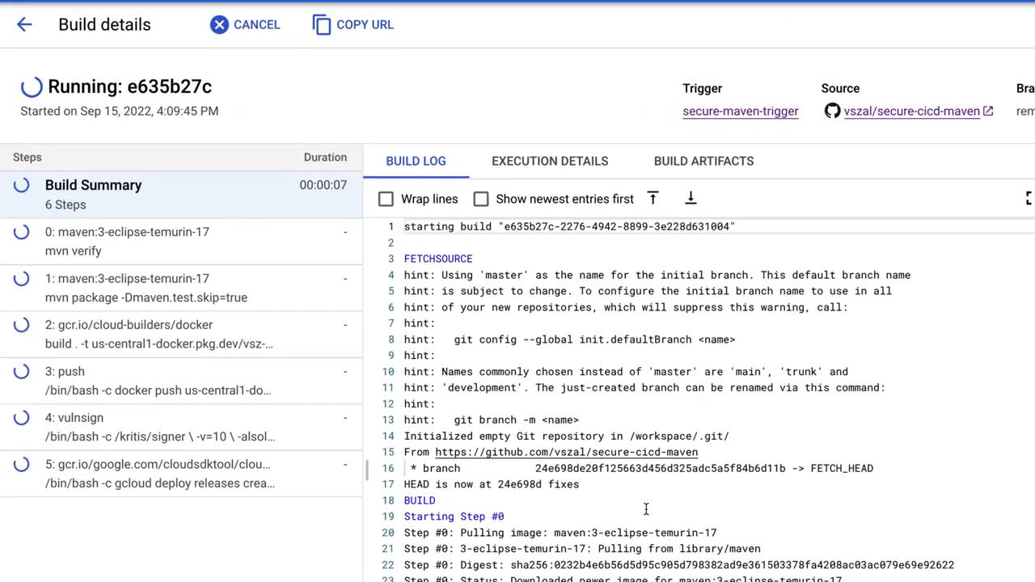
Follow build e635b27c's log to the vulnsign failure and view its execution details.
{"action": "scroll", "scroll_direction": "down", "scroll_amount": 3}
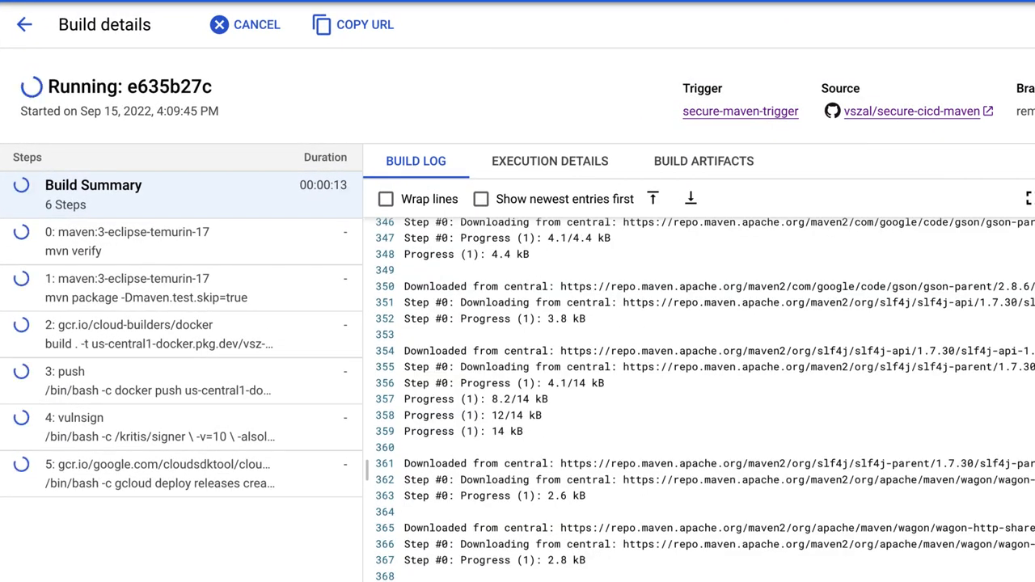
{"action": "scroll", "scroll_direction": "down", "scroll_amount": 3}
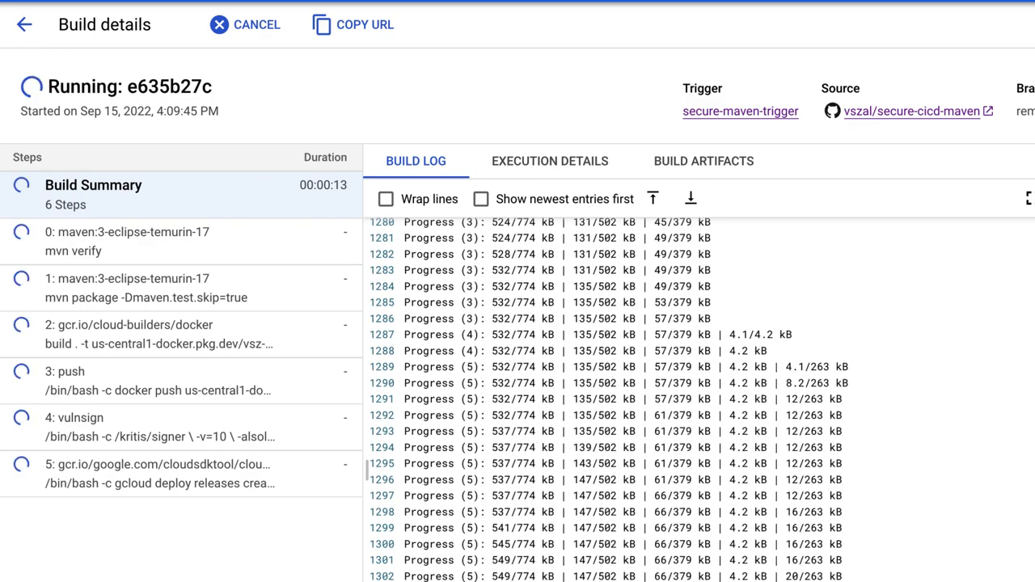
{"action": "scroll", "scroll_direction": "down", "scroll_amount": 3}
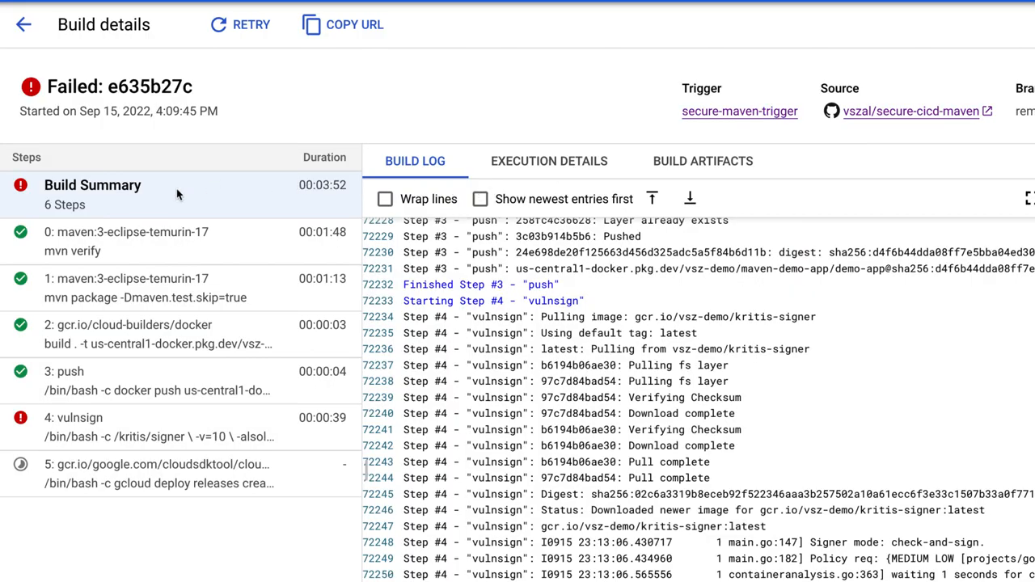
{"action": "mouse_move", "coordinate": [80, 450]}
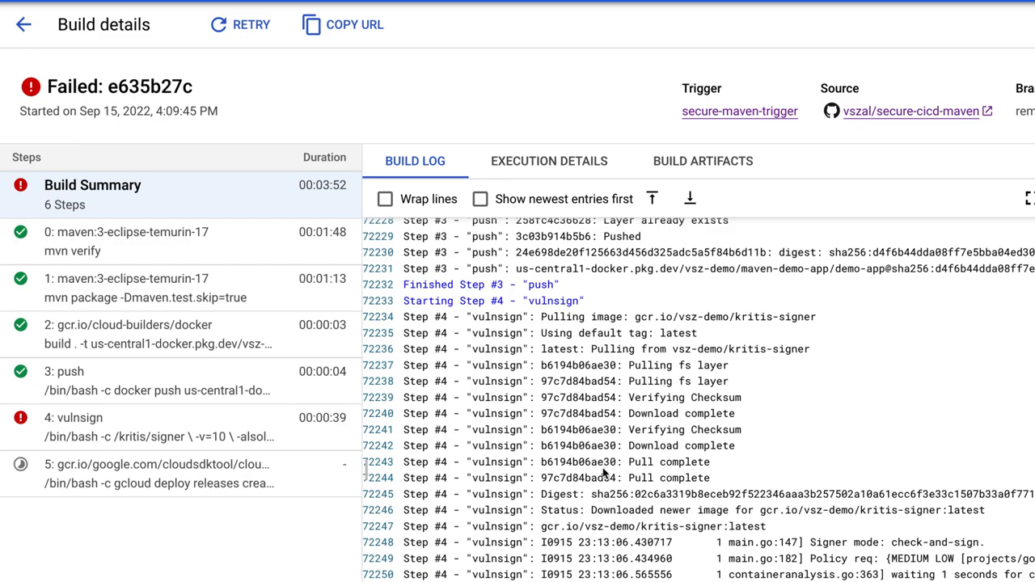
{"action": "scroll", "scroll_direction": "down", "scroll_amount": 3}
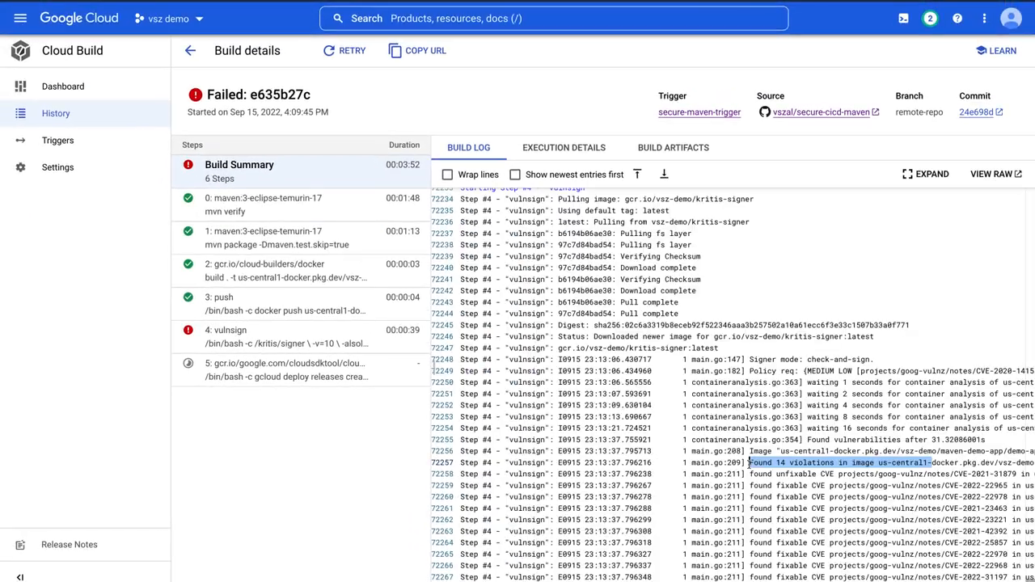
{"action": "mouse_move", "coordinate": [663, 175]}
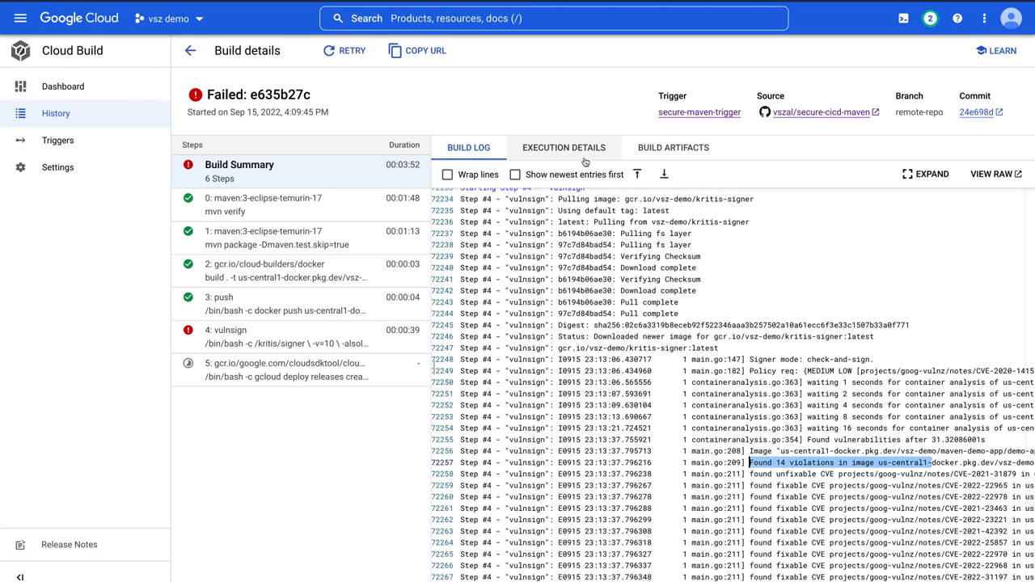
{"action": "left_click", "coordinate": [563, 147]}
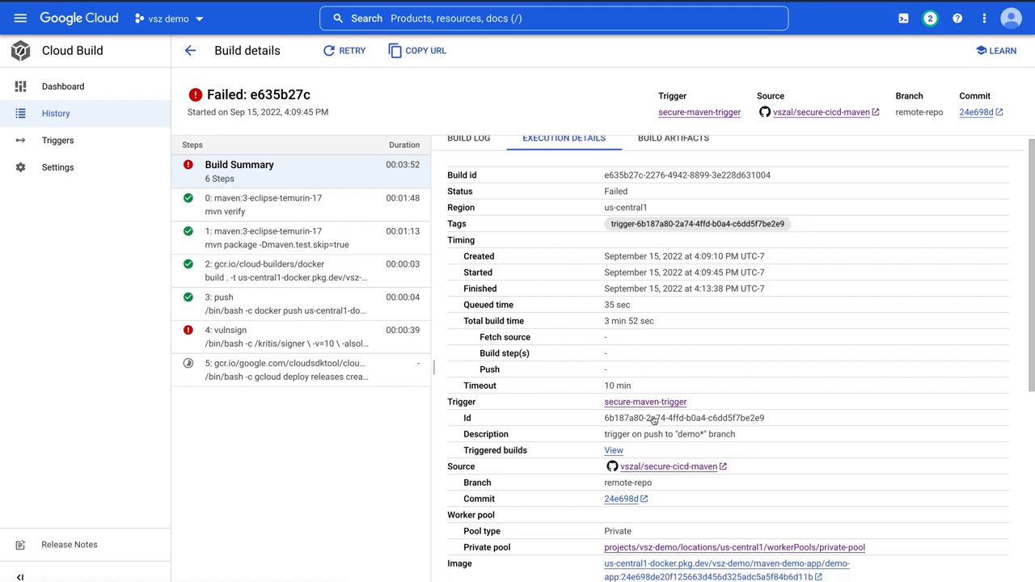
Review the demo-app image's 31 vulnerabilities in Artifact Registry and copy its sha256 digest.
{"action": "scroll", "scroll_direction": "down", "scroll_amount": 3}
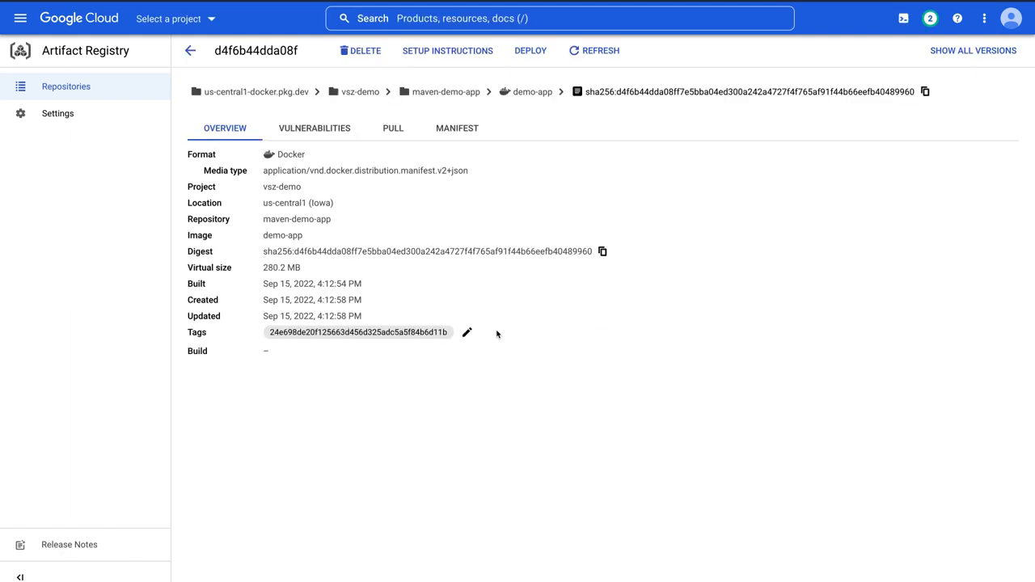
{"action": "mouse_move", "coordinate": [417, 315]}
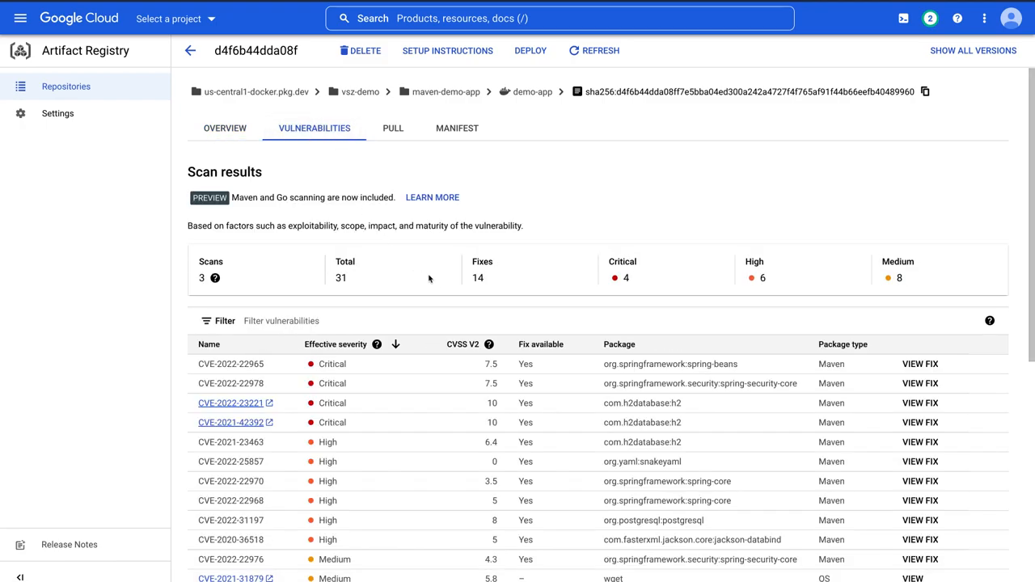
{"action": "scroll", "scroll_direction": "down", "scroll_amount": 3}
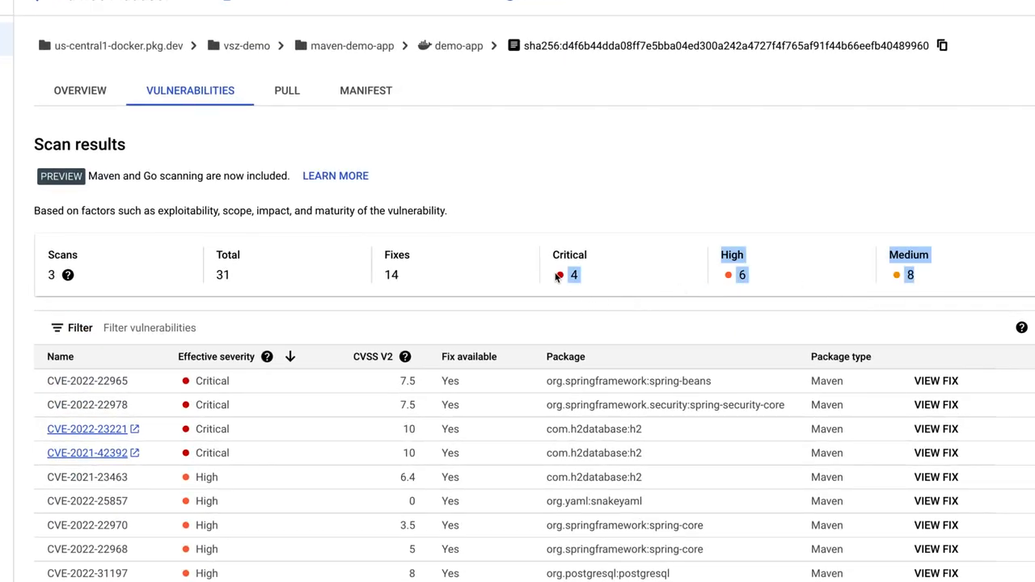
{"action": "mouse_move", "coordinate": [537, 312]}
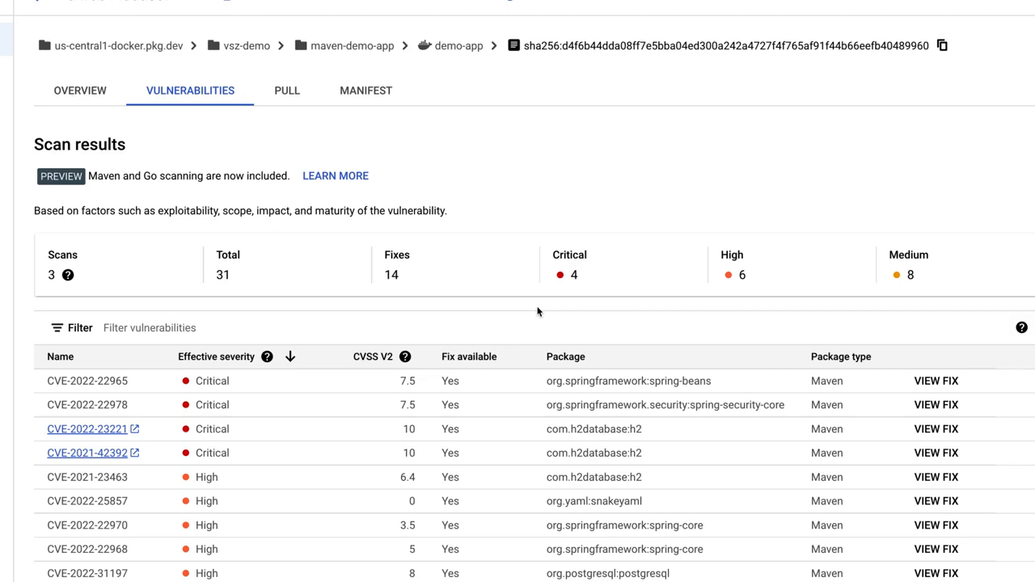
{"action": "scroll", "scroll_direction": "down", "scroll_amount": 3}
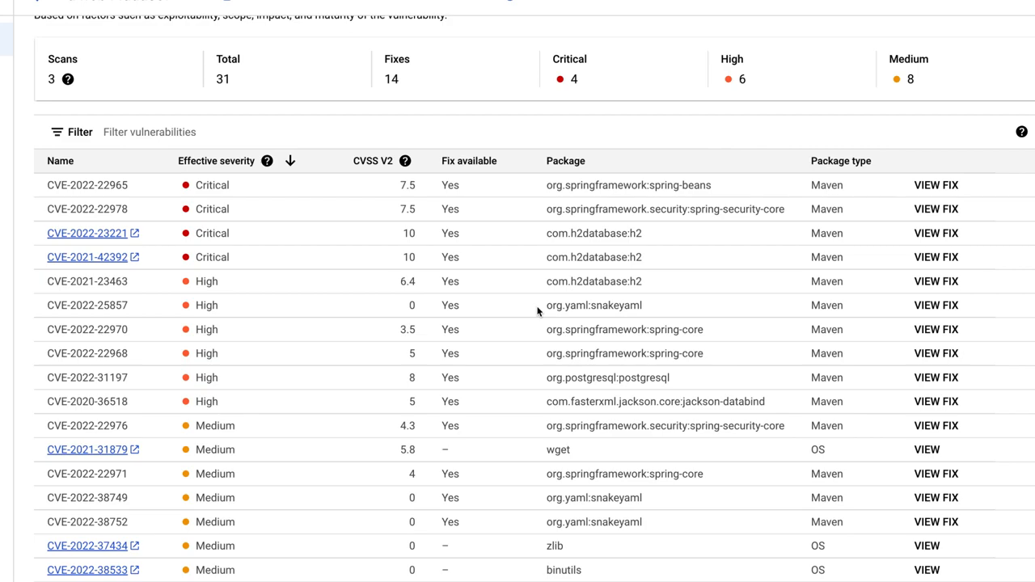
{"action": "scroll", "scroll_direction": "up", "scroll_amount": 3}
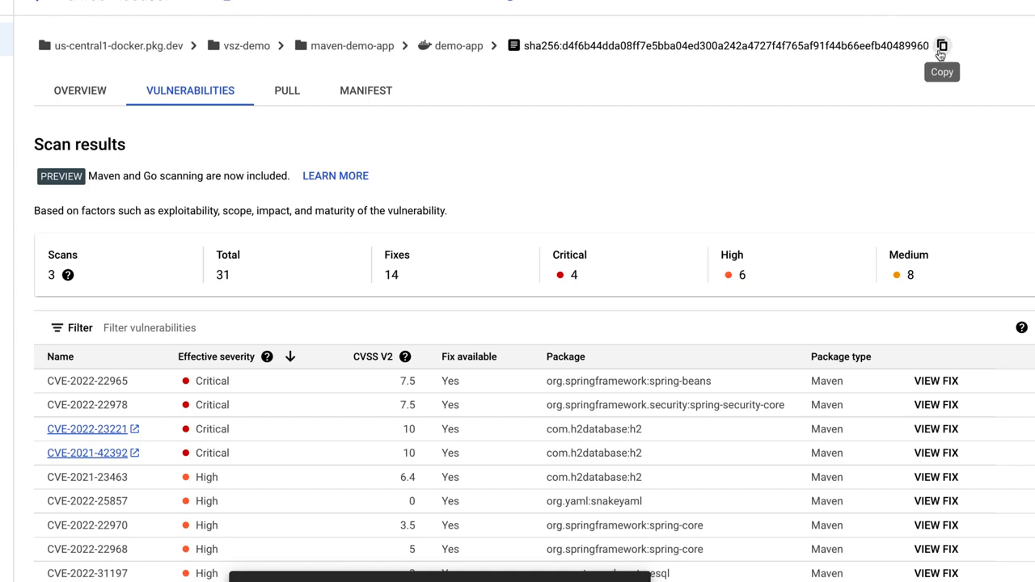
{"action": "left_click", "coordinate": [941, 45]}
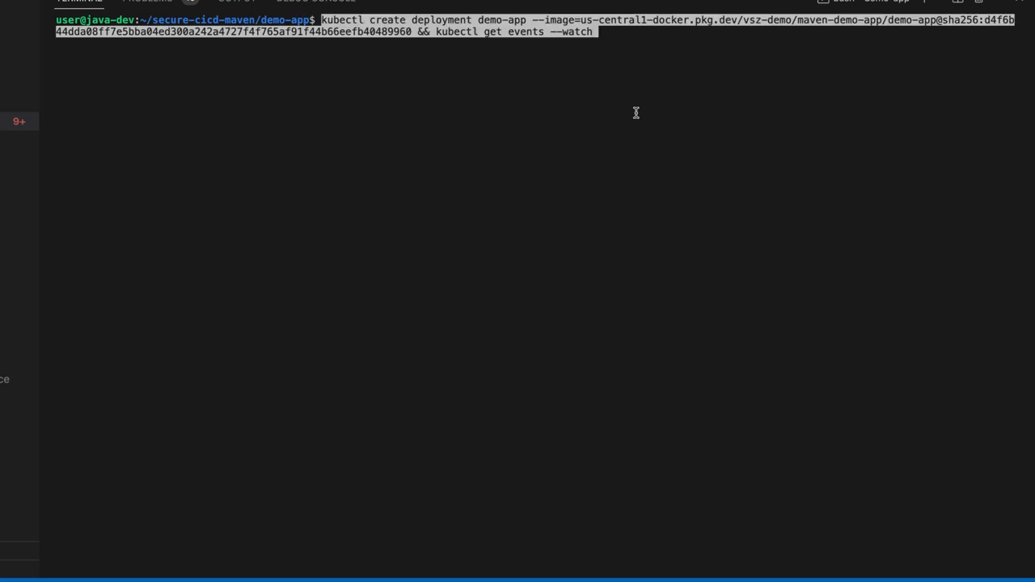
Run kubectl create deployment demo-app with the digest and watch Binary Authorization deny it.
{"action": "key", "text": "Return"}
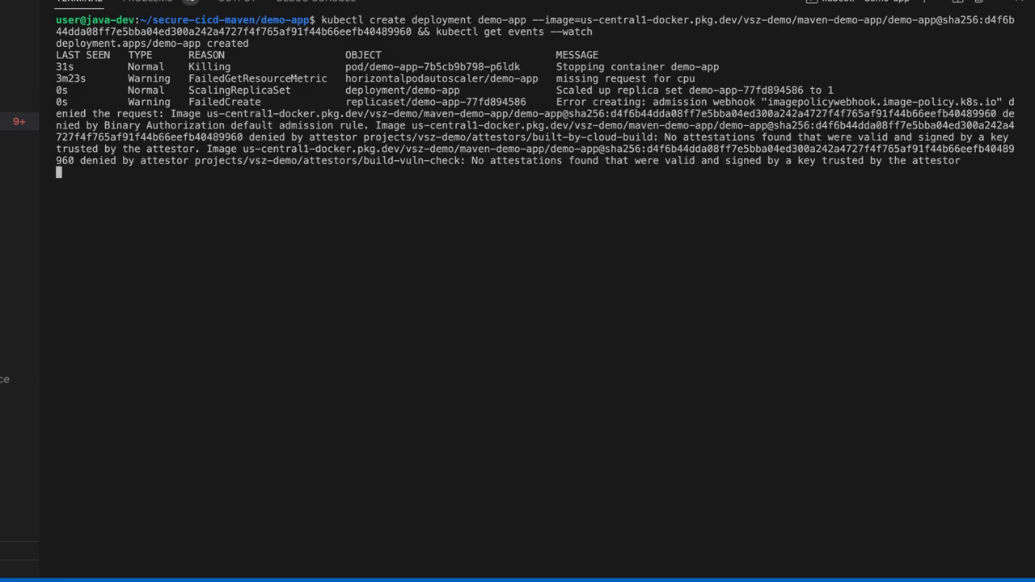
{"action": "scroll", "scroll_direction": "down", "scroll_amount": 3}
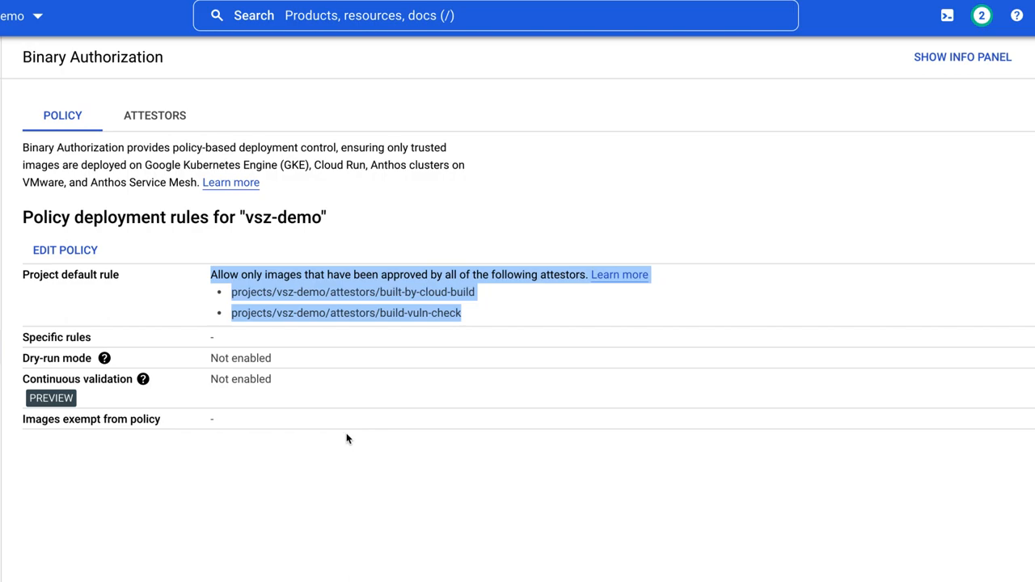
View the Binary Authorization policy requiring attestors built-by-cloud-build and build-vuln-check.
{"action": "left_click", "coordinate": [348, 440]}
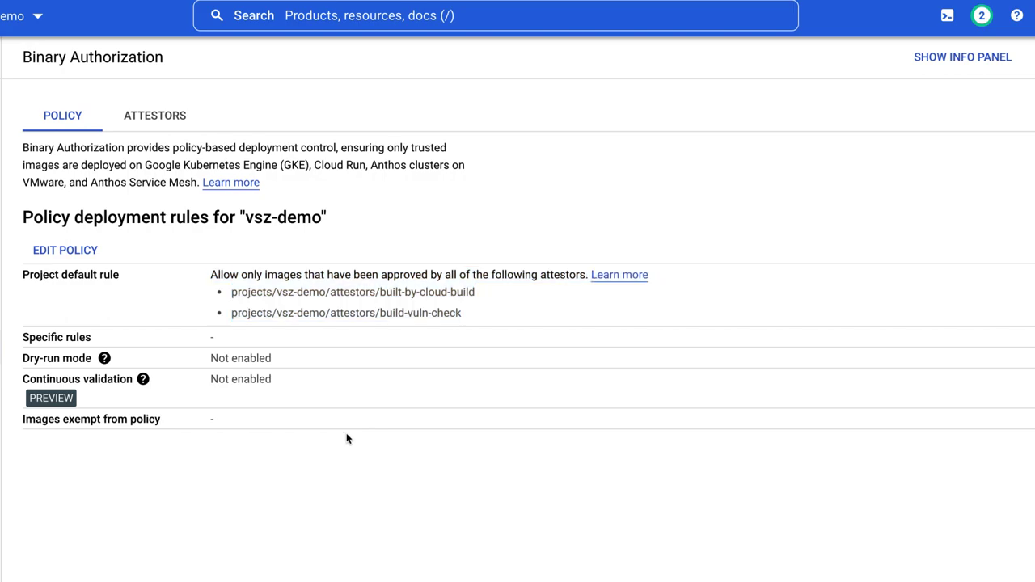
{"action": "mouse_move", "coordinate": [520, 433]}
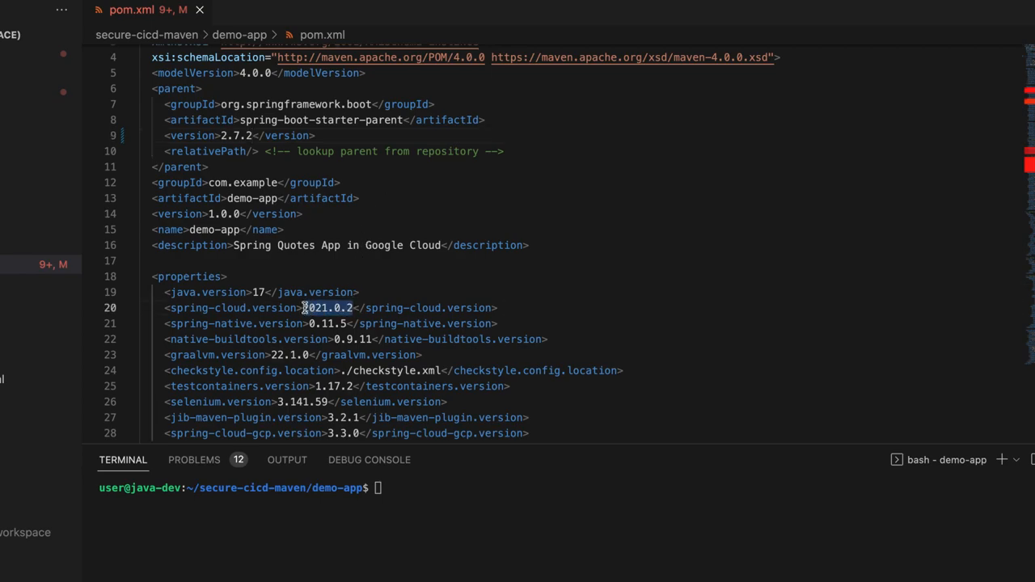
Bump spring-cloud to 2021.0.3 in pom.xml and confirm no problems remain.
{"action": "type", "text": "3"}
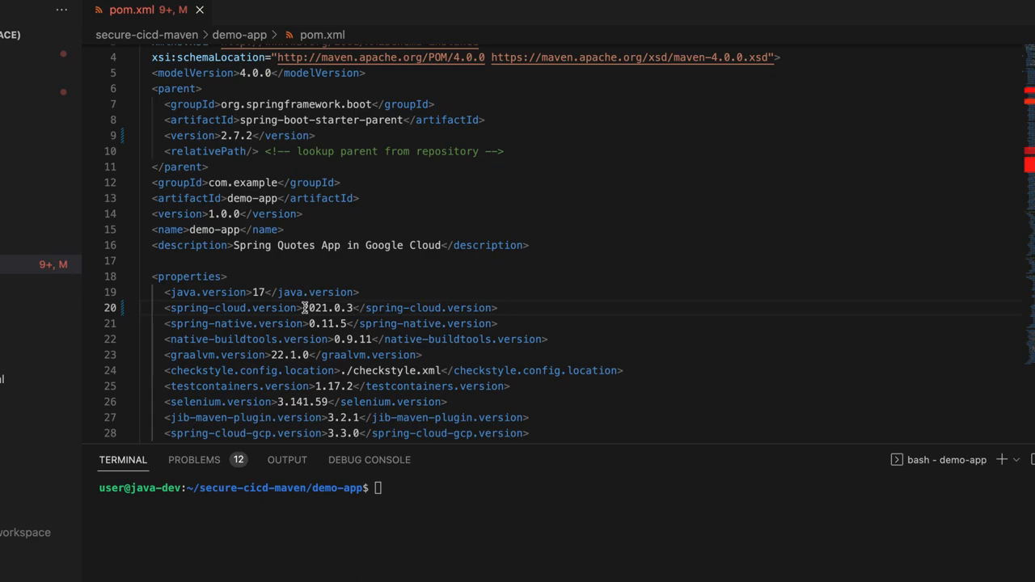
{"action": "scroll", "scroll_direction": "down", "scroll_amount": 3}
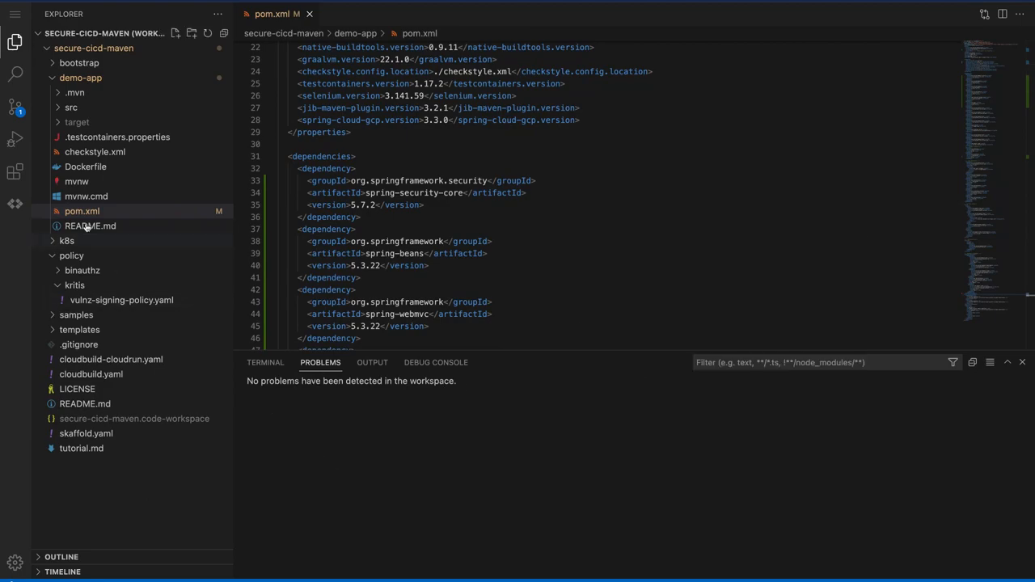
{"action": "left_click", "coordinate": [15, 105]}
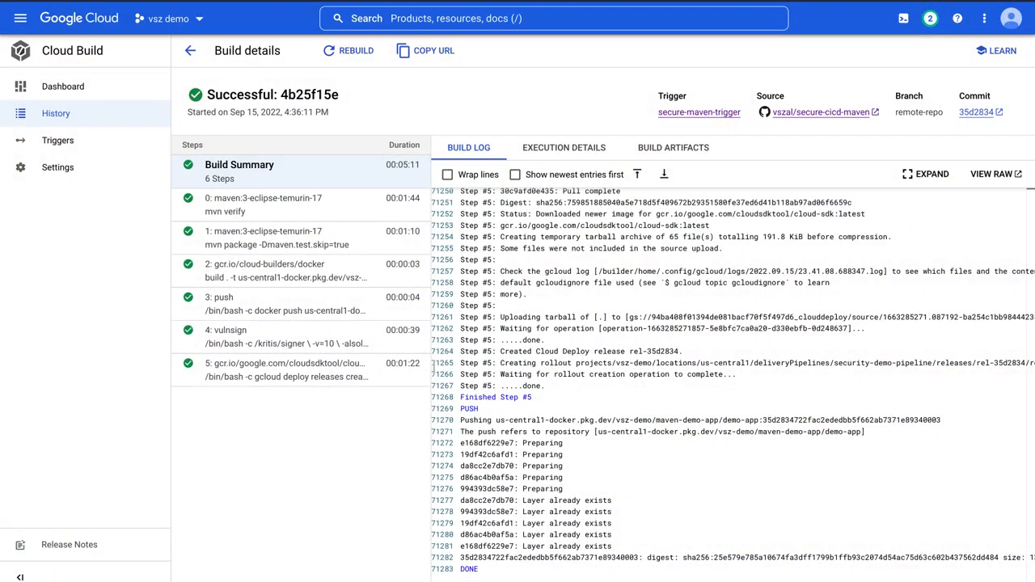
{"action": "mouse_move", "coordinate": [288, 346]}
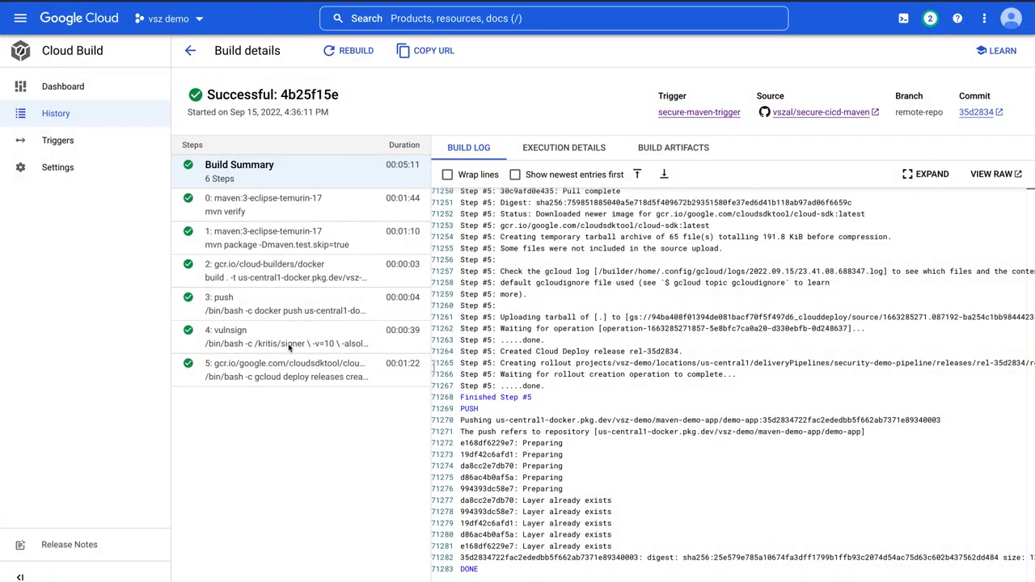
{"action": "mouse_move", "coordinate": [710, 179]}
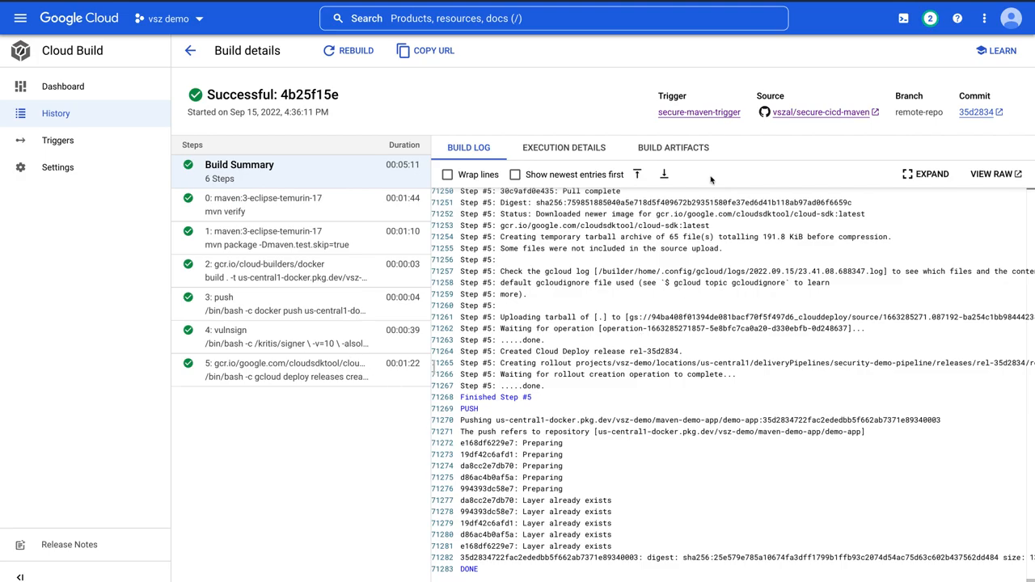
View build 4b25f15e's artifacts and the demo-app image's security insights.
{"action": "left_click", "coordinate": [672, 147]}
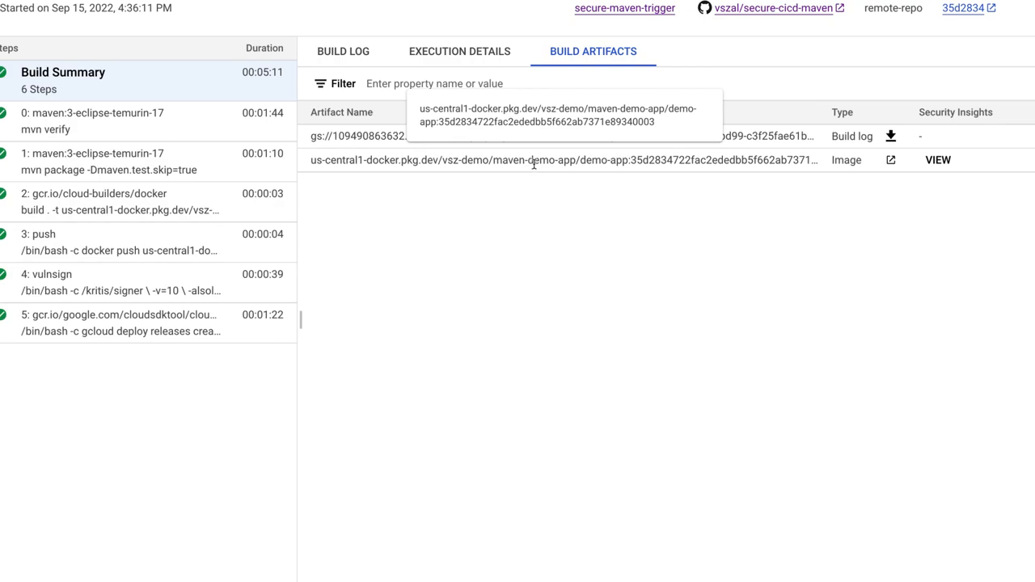
{"action": "mouse_move", "coordinate": [792, 160]}
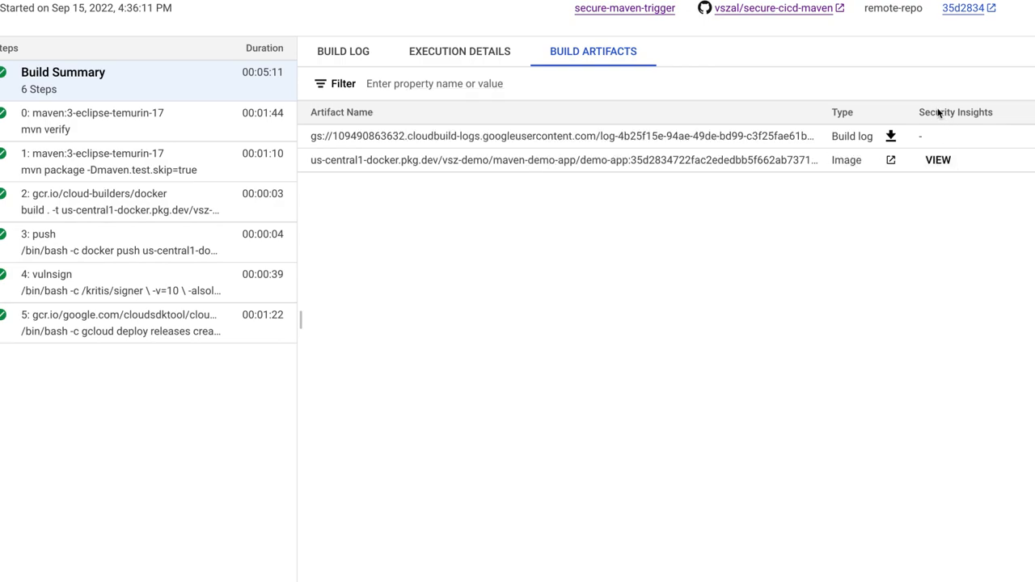
{"action": "left_click", "coordinate": [938, 160]}
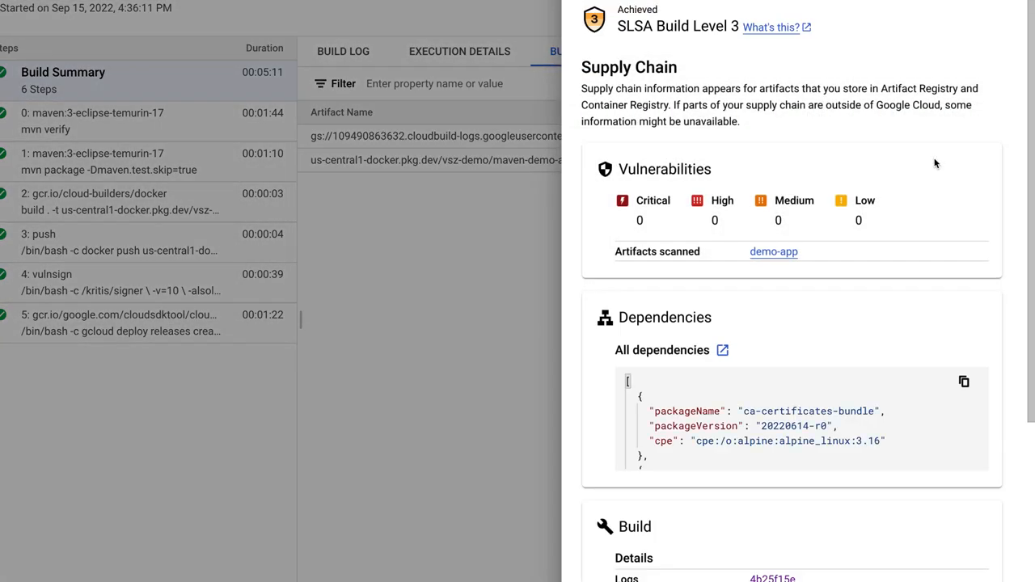
{"action": "mouse_move", "coordinate": [849, 41]}
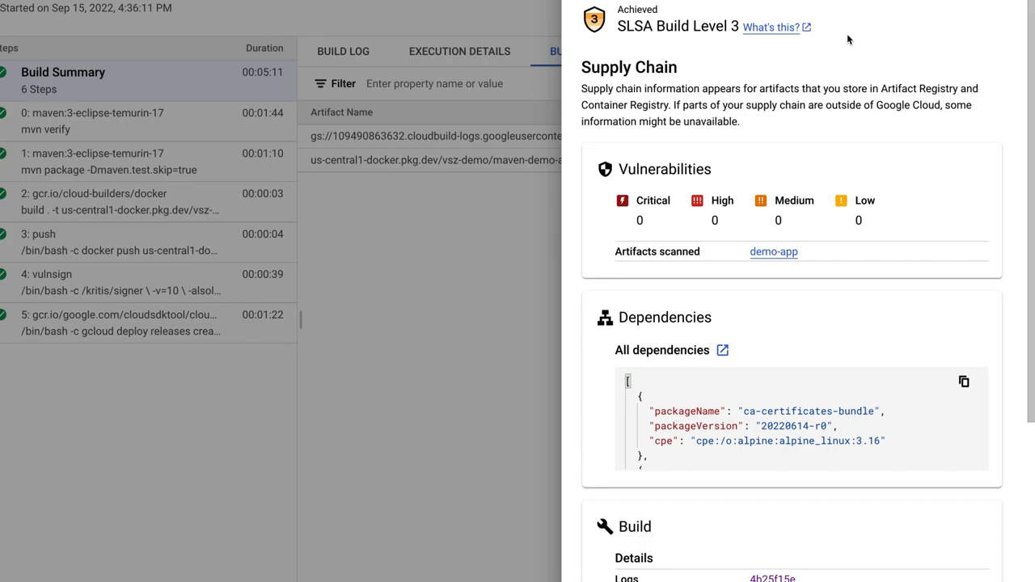
{"action": "mouse_move", "coordinate": [646, 41]}
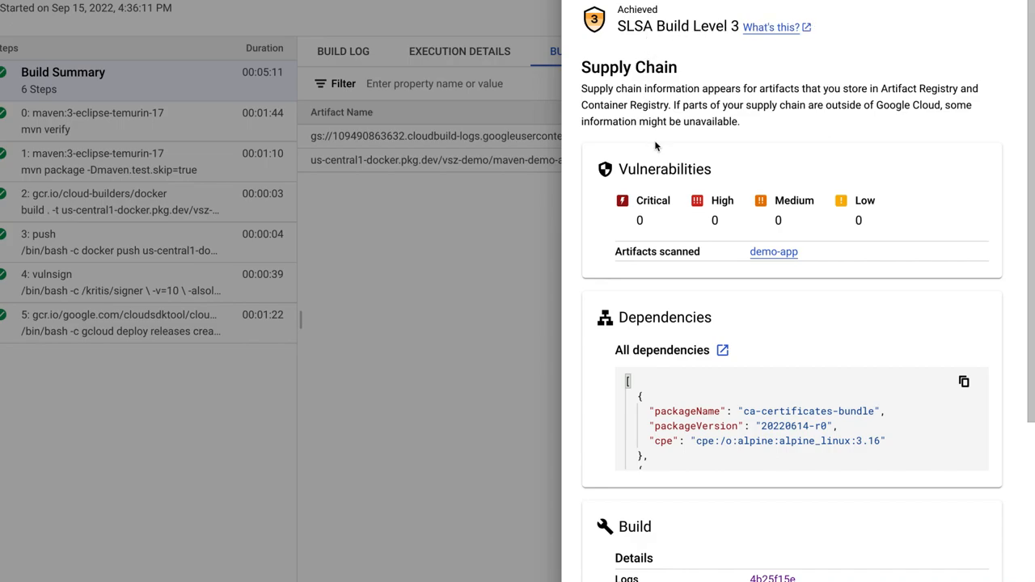
Scroll the demo-app security insights panel down to the dependencies, build and provenance sections.
{"action": "scroll", "scroll_direction": "down", "scroll_amount": 3}
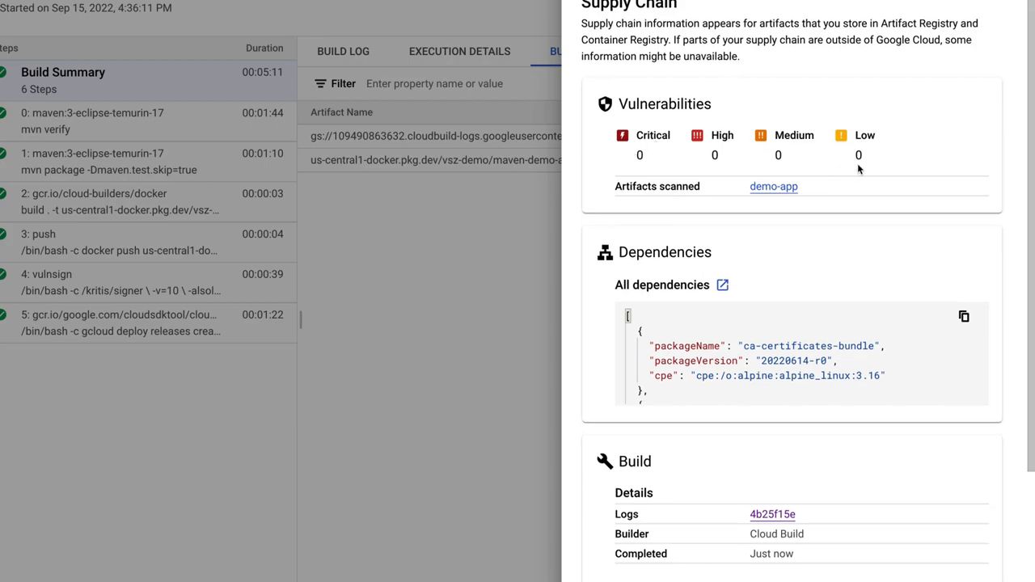
{"action": "mouse_move", "coordinate": [781, 201]}
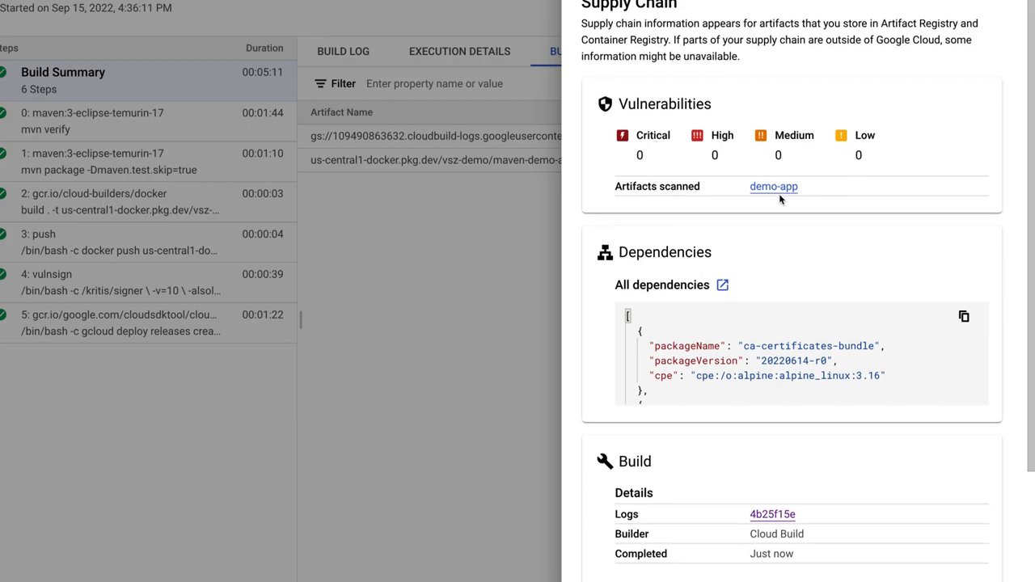
{"action": "mouse_move", "coordinate": [773, 188]}
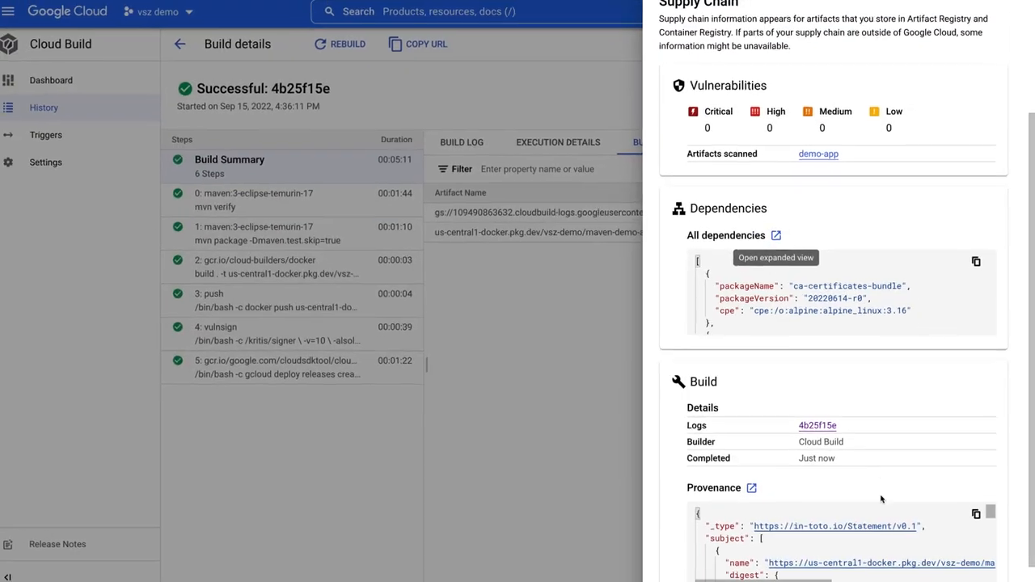
{"action": "scroll", "scroll_direction": "down", "scroll_amount": 3}
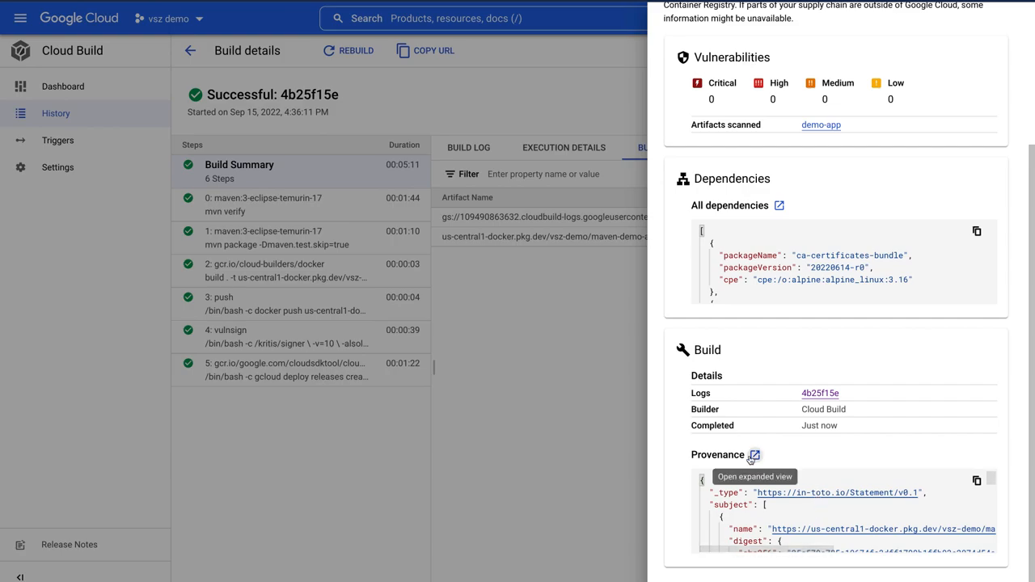
Review the full build provenance for demo-app through every recorded step, then close it.
{"action": "left_click", "coordinate": [753, 454]}
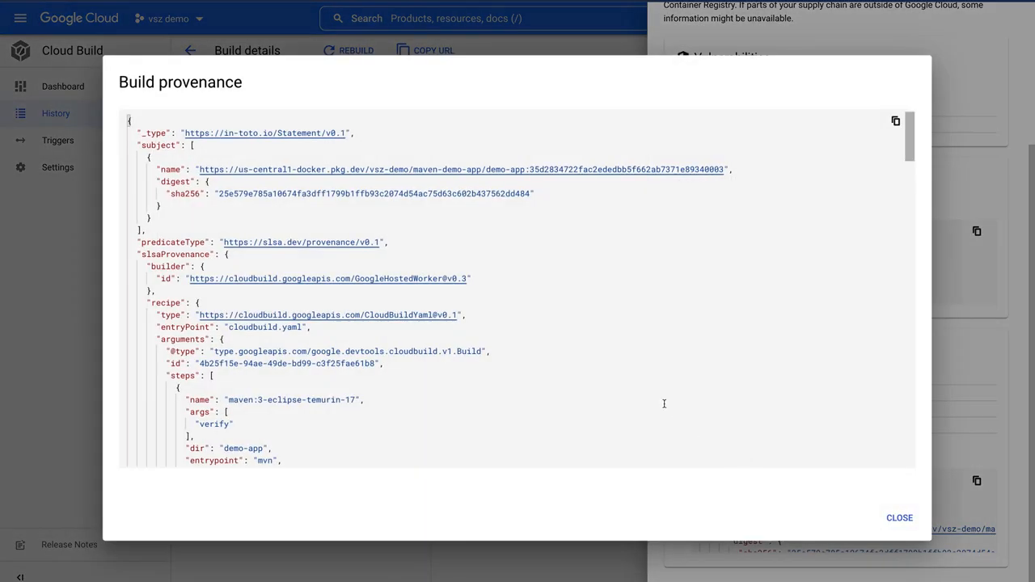
{"action": "scroll", "scroll_direction": "down", "scroll_amount": 3}
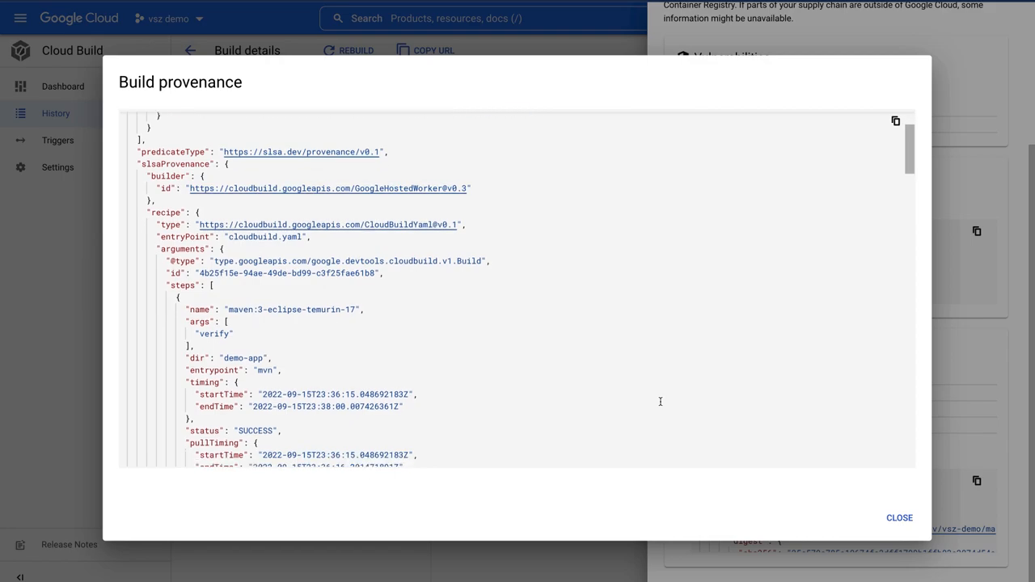
{"action": "scroll", "scroll_direction": "down", "scroll_amount": 3}
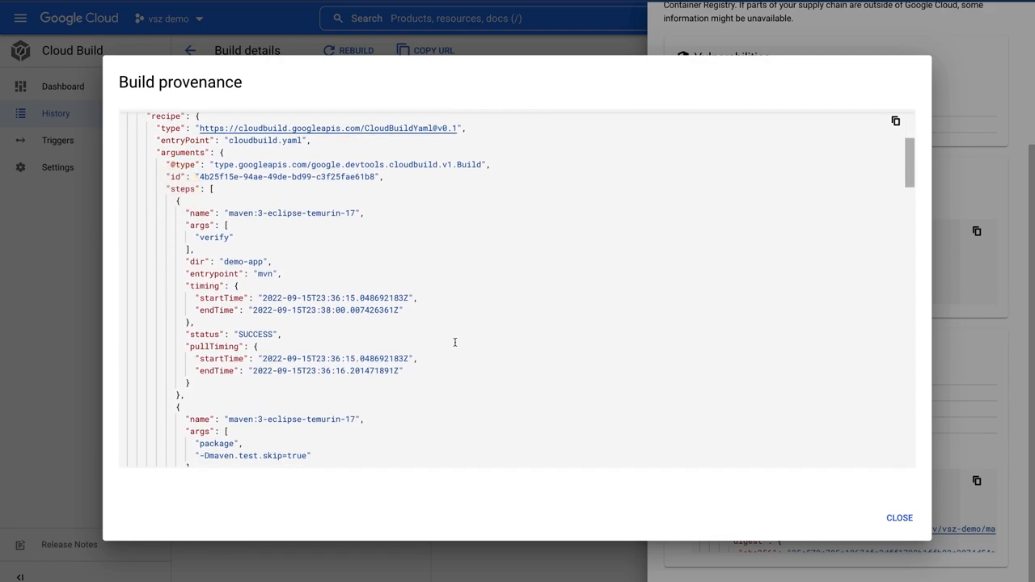
{"action": "scroll", "scroll_direction": "down", "scroll_amount": 3}
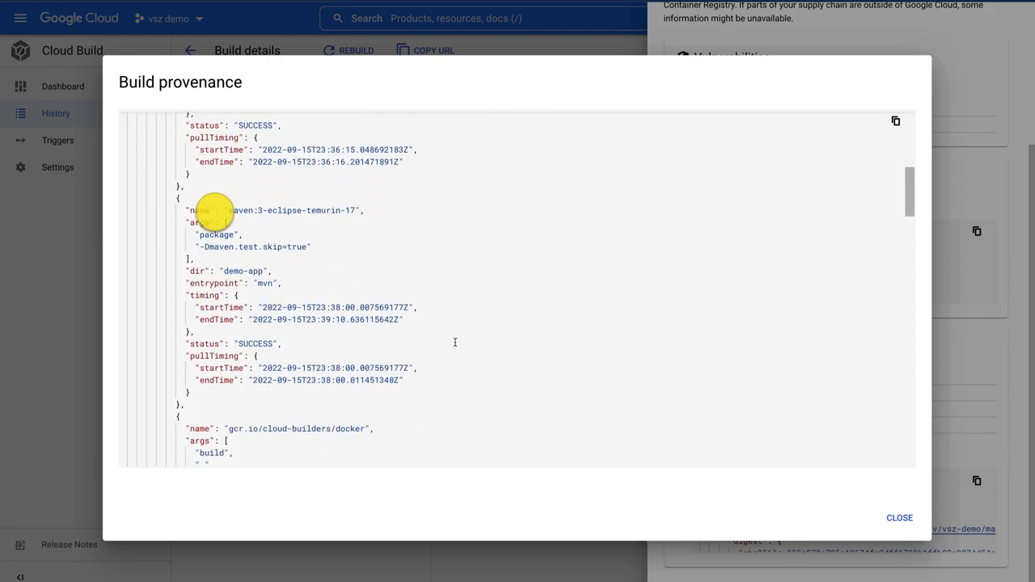
{"action": "mouse_move", "coordinate": [909, 197]}
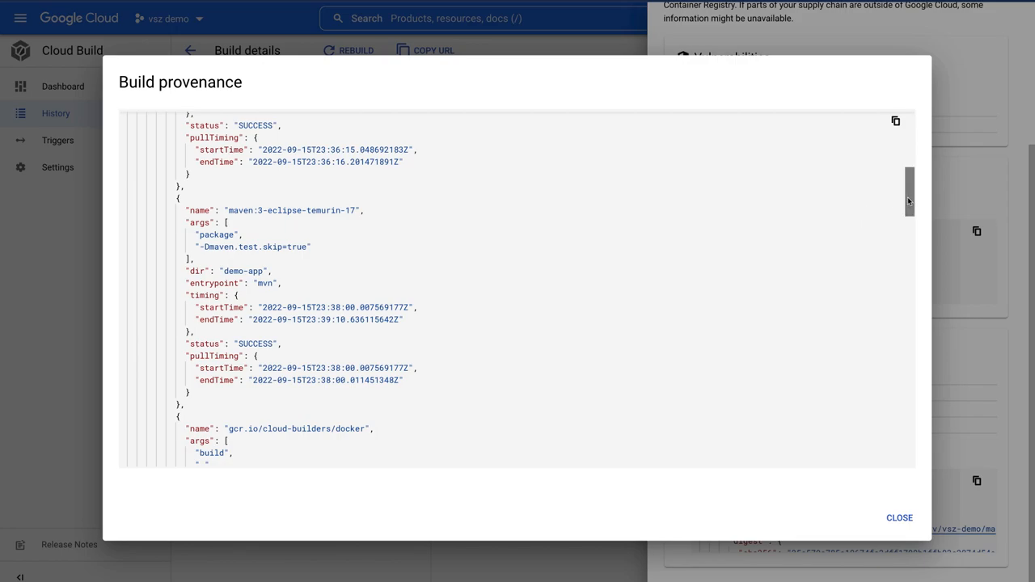
{"action": "scroll", "scroll_direction": "down", "scroll_amount": 3}
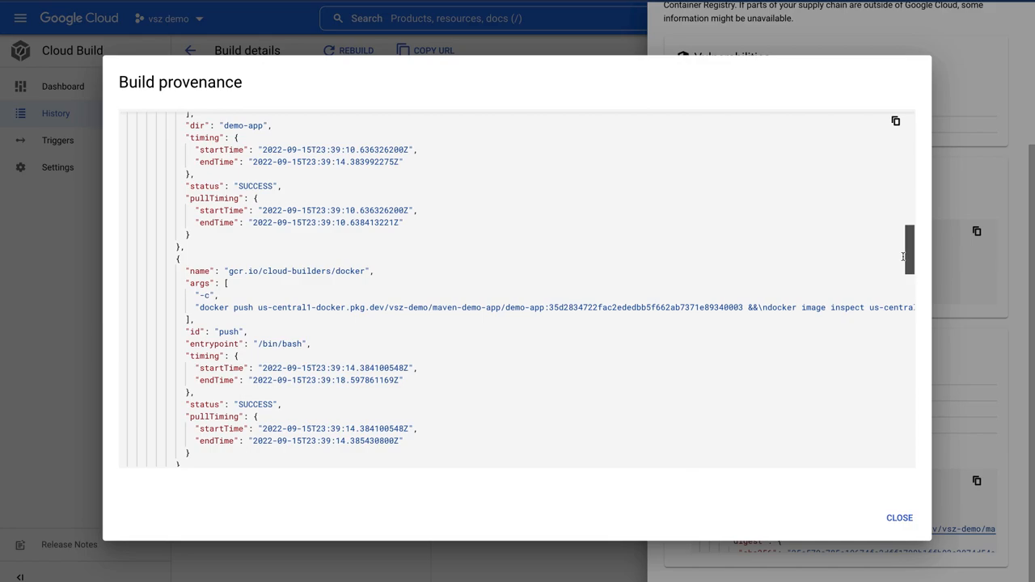
{"action": "scroll", "scroll_direction": "down", "scroll_amount": 3}
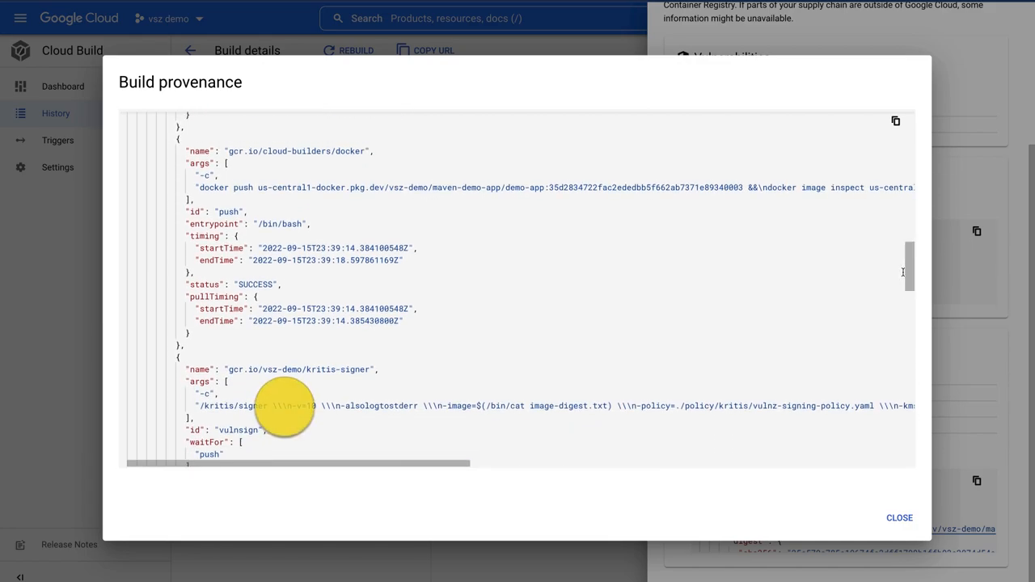
{"action": "scroll", "scroll_direction": "down", "scroll_amount": 3}
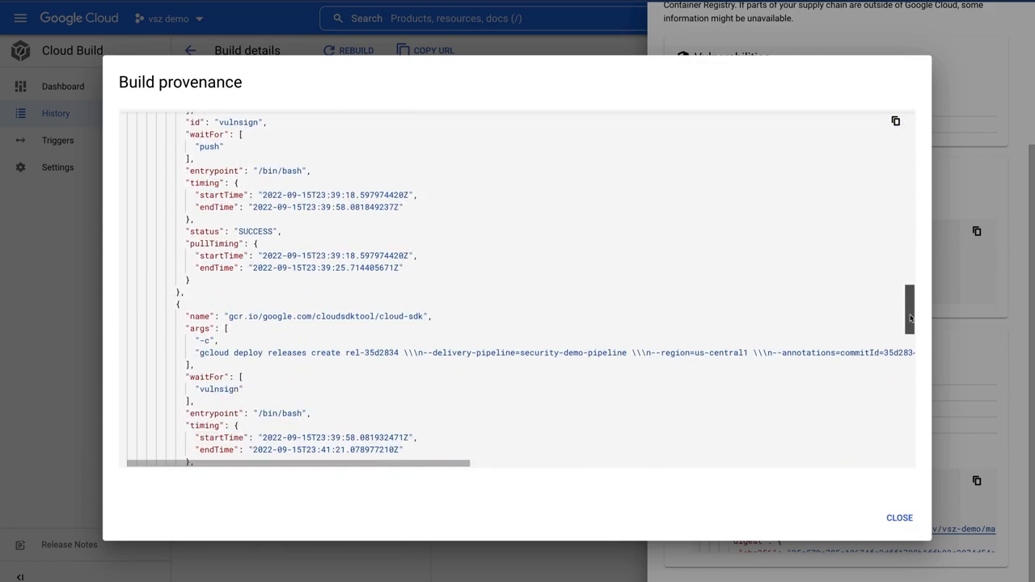
{"action": "left_click", "coordinate": [899, 518]}
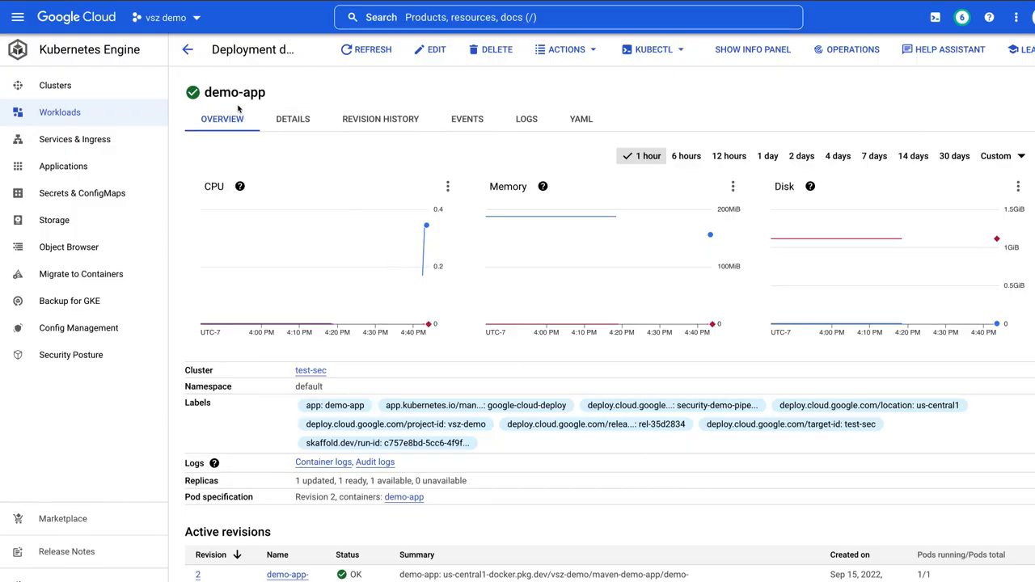
{"action": "mouse_move", "coordinate": [68, 245]}
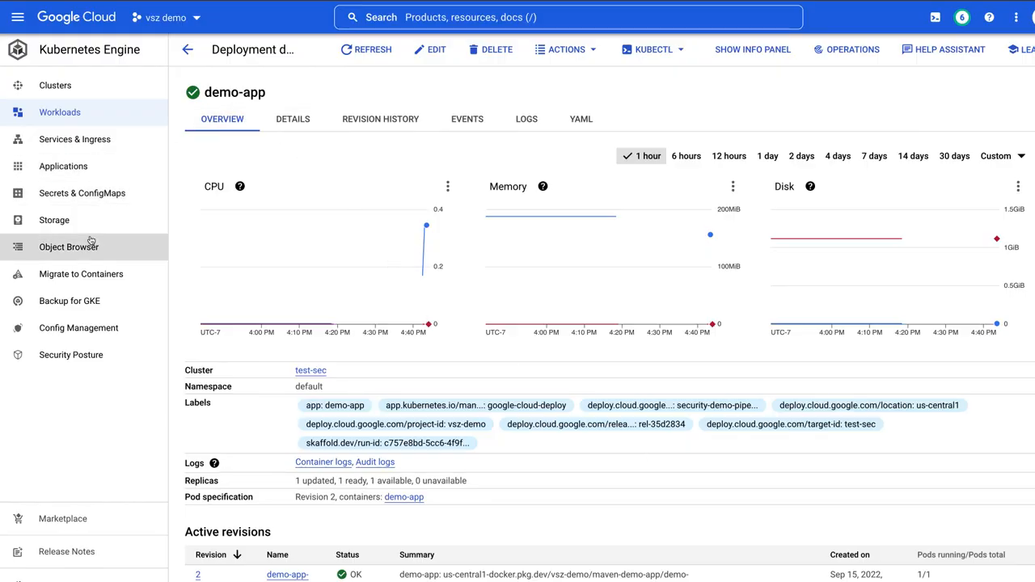
{"action": "mouse_move", "coordinate": [71, 355]}
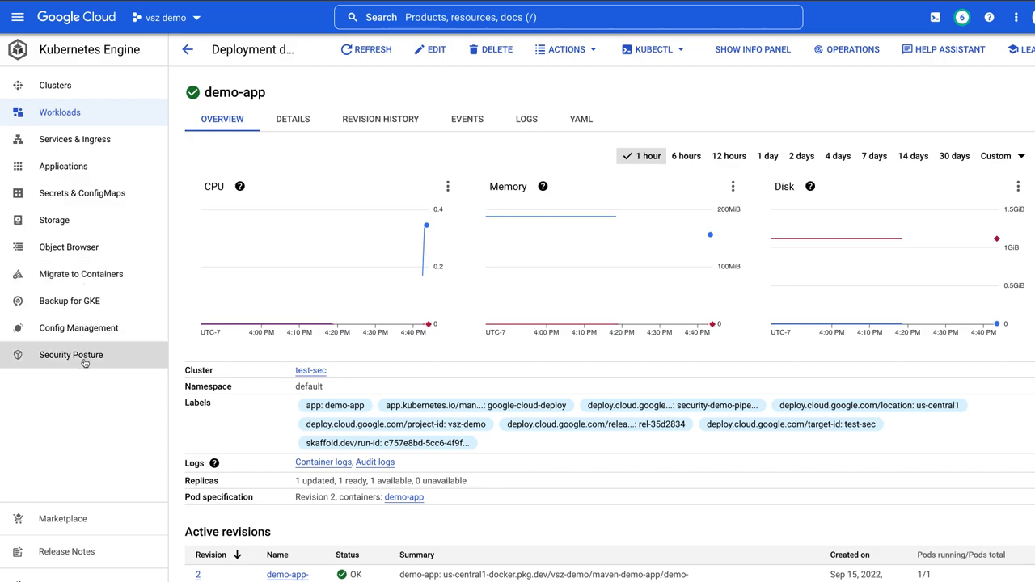
Show the GKE security posture dashboard with its concerns, clusters and workloads charts.
{"action": "left_click", "coordinate": [60, 112]}
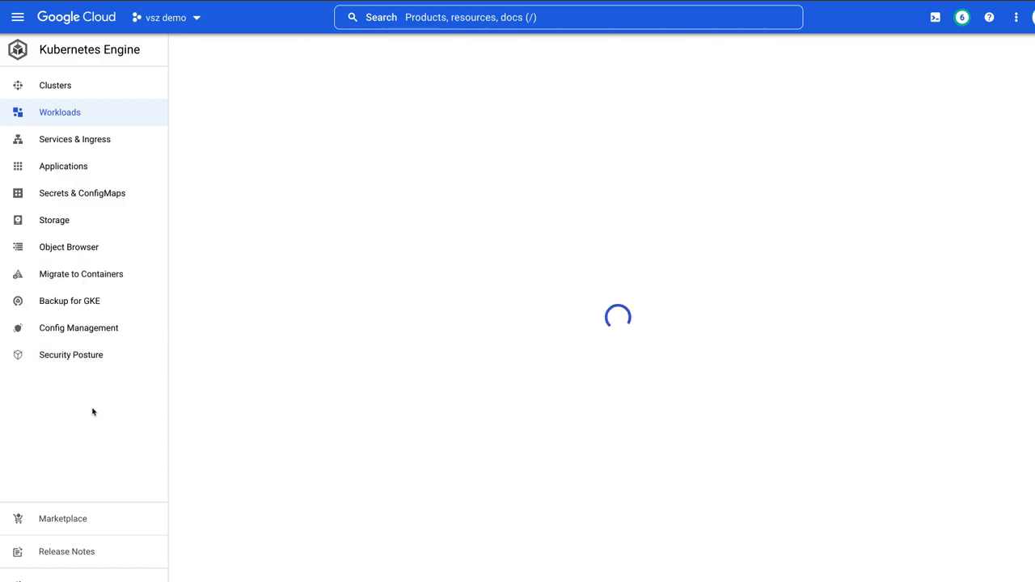
{"action": "left_click", "coordinate": [71, 356]}
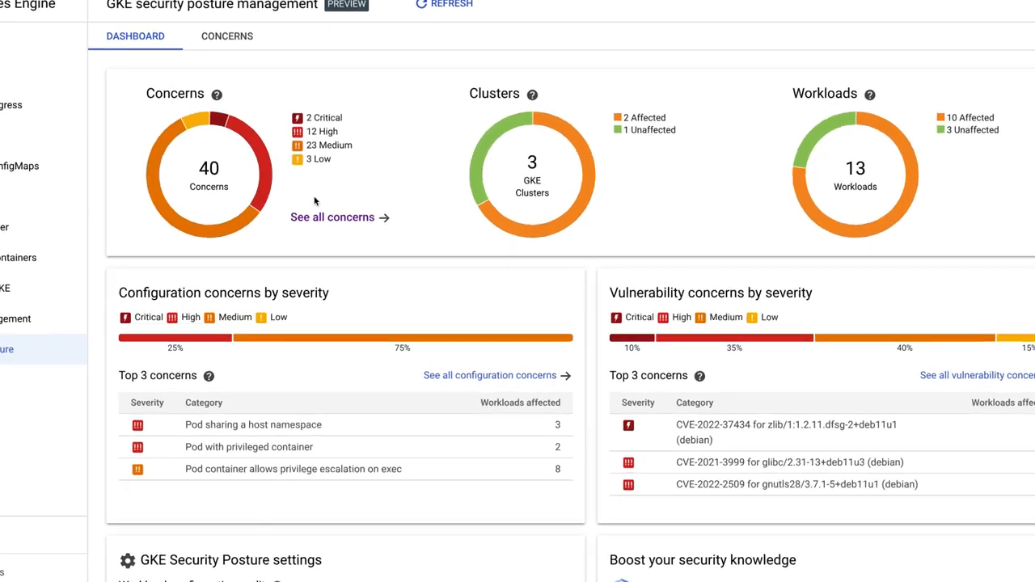
{"action": "scroll", "scroll_direction": "down", "scroll_amount": 3}
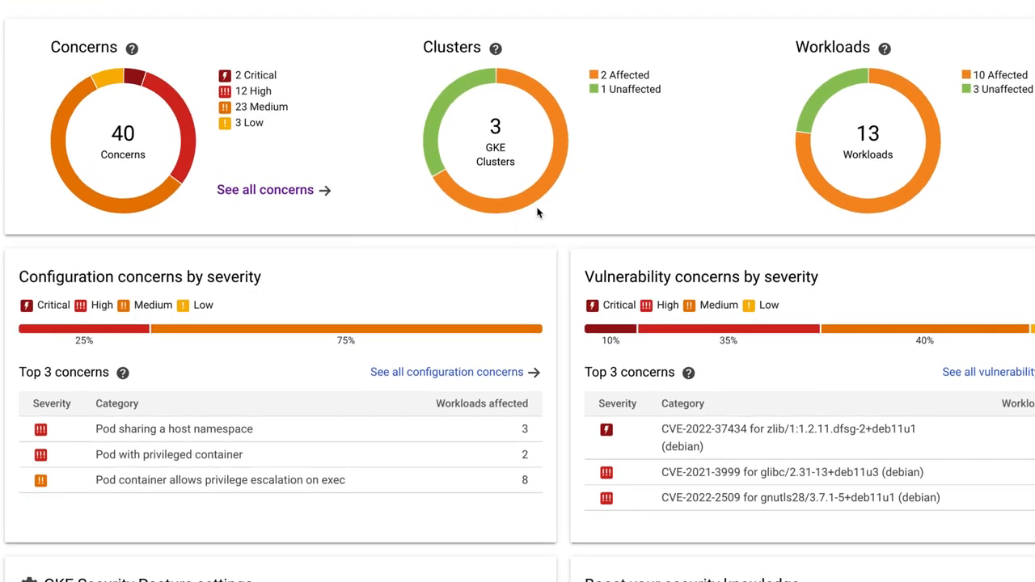
{"action": "mouse_move", "coordinate": [573, 214]}
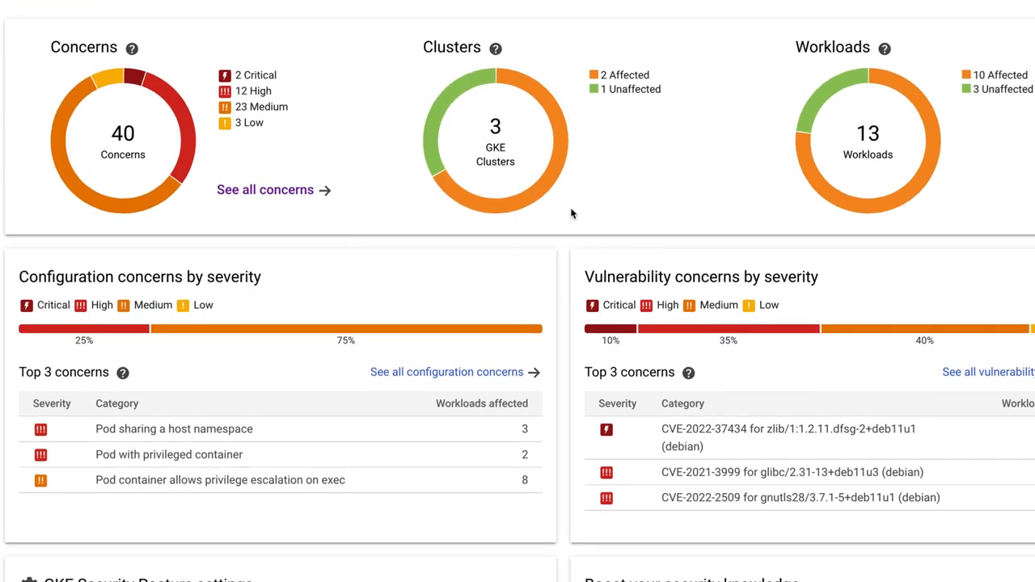
{"action": "mouse_move", "coordinate": [768, 170]}
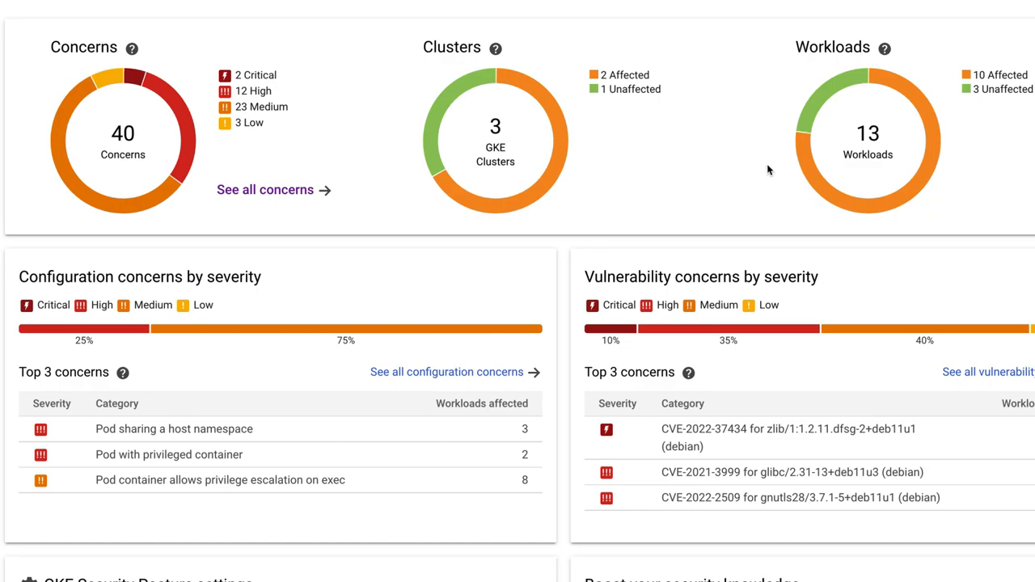
{"action": "mouse_move", "coordinate": [836, 220]}
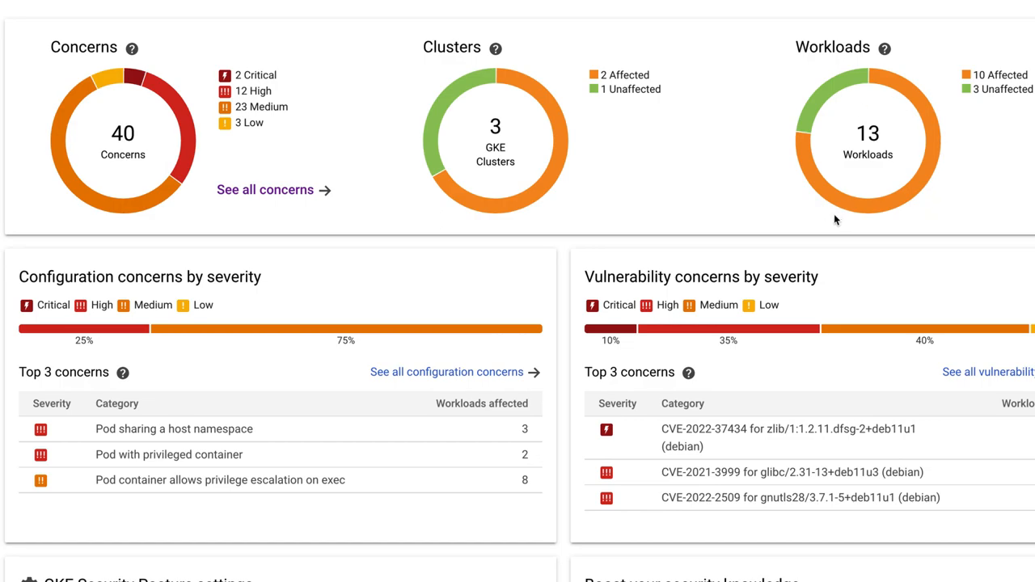
{"action": "mouse_move", "coordinate": [118, 297]}
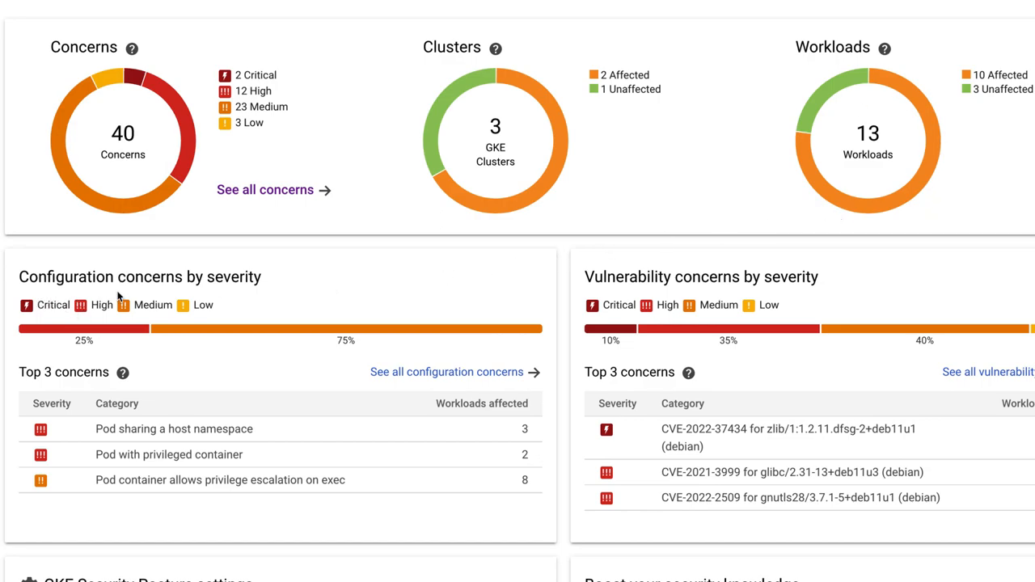
{"action": "mouse_move", "coordinate": [288, 291]}
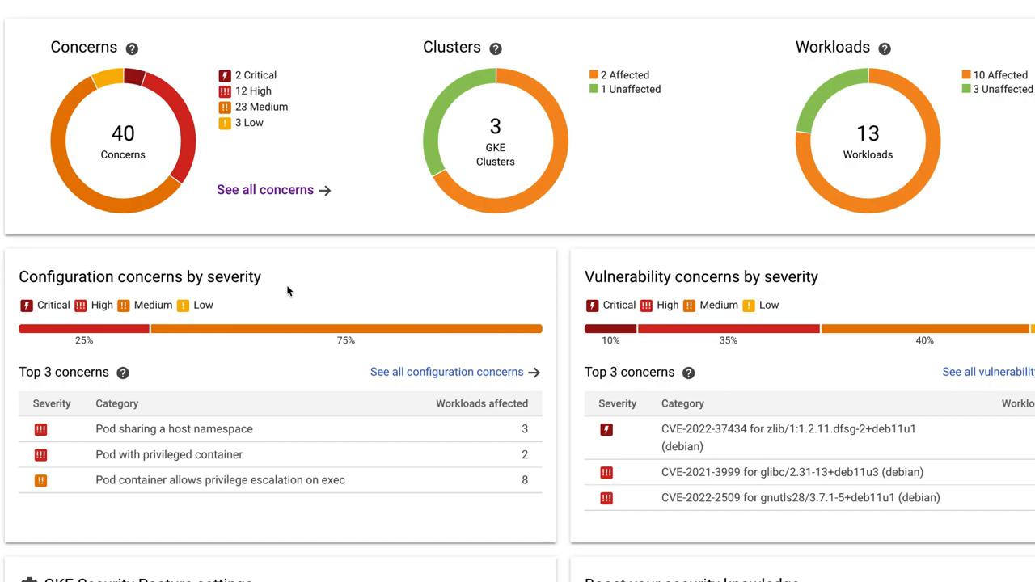
{"action": "mouse_move", "coordinate": [689, 301]}
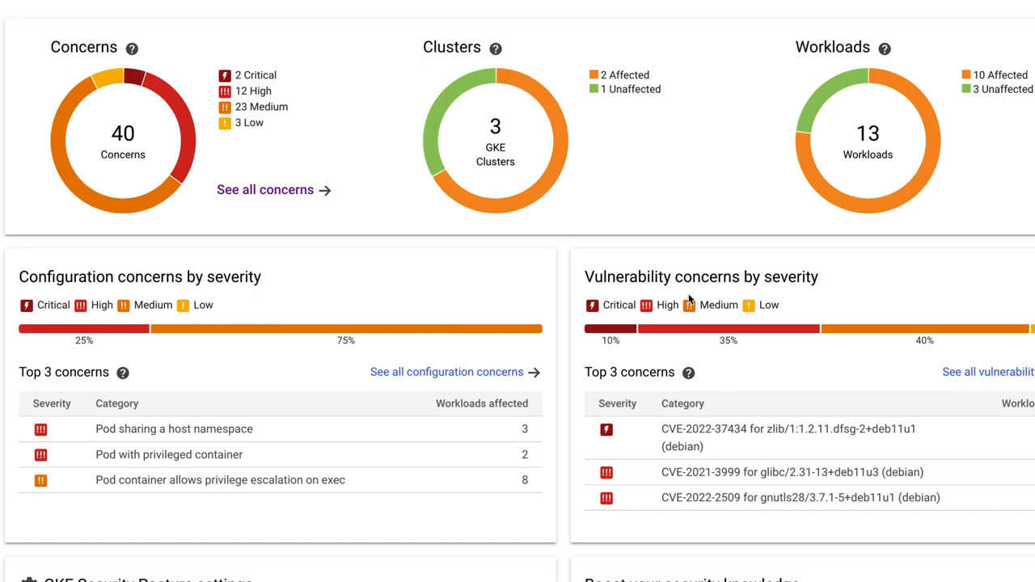
{"action": "mouse_move", "coordinate": [805, 304]}
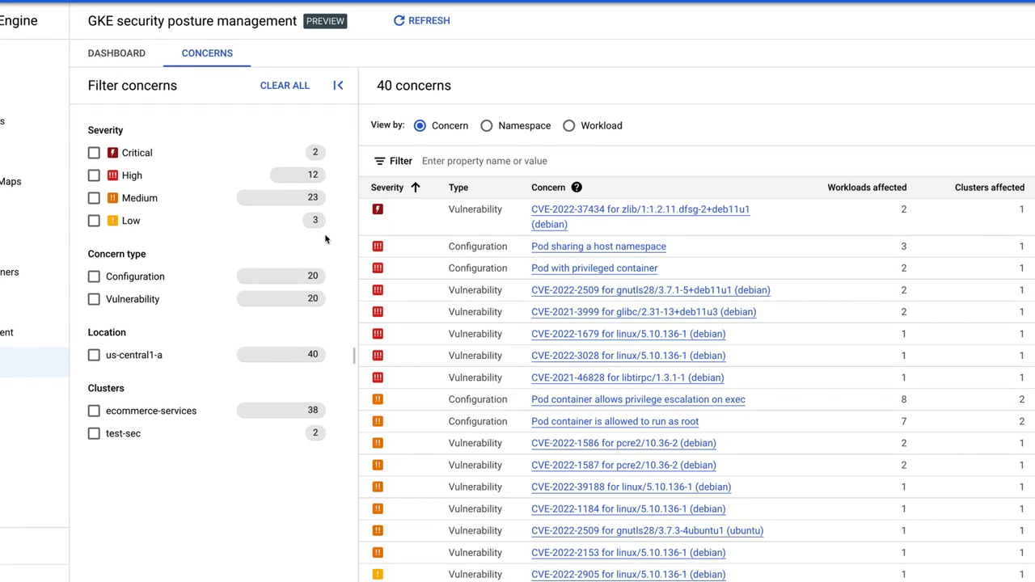
{"action": "mouse_move", "coordinate": [145, 311]}
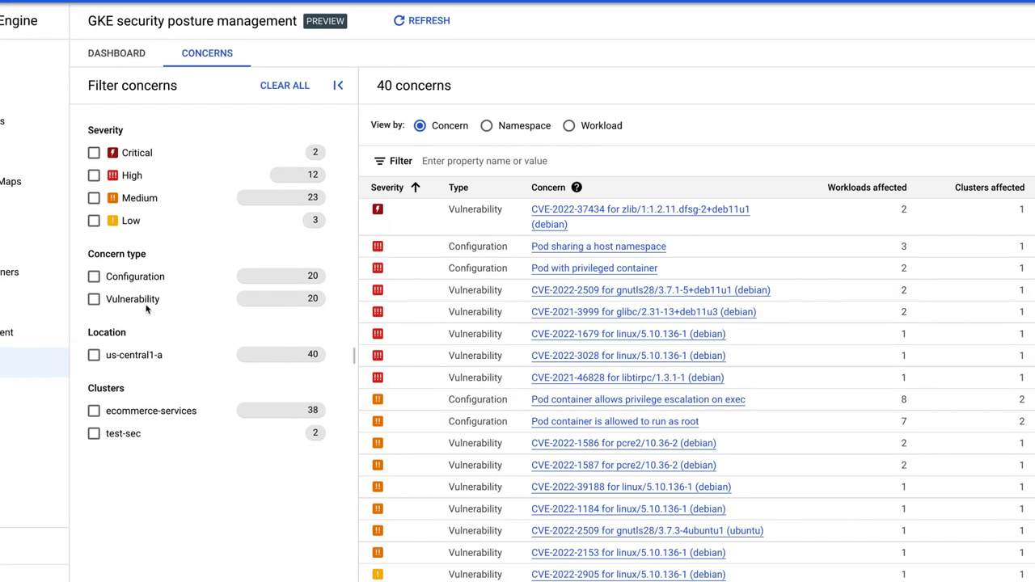
{"action": "mouse_move", "coordinate": [461, 142]}
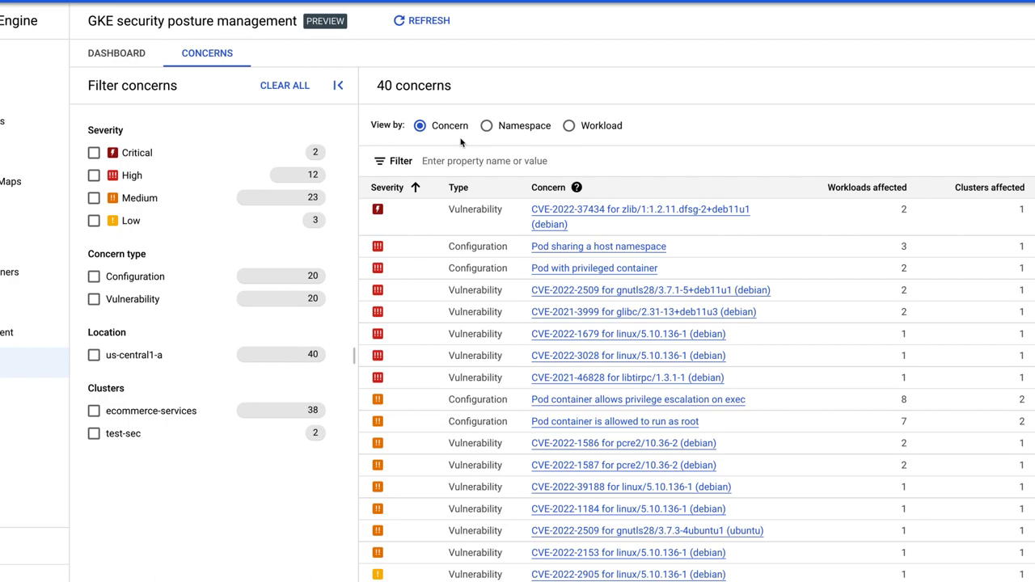
{"action": "mouse_move", "coordinate": [601, 139]}
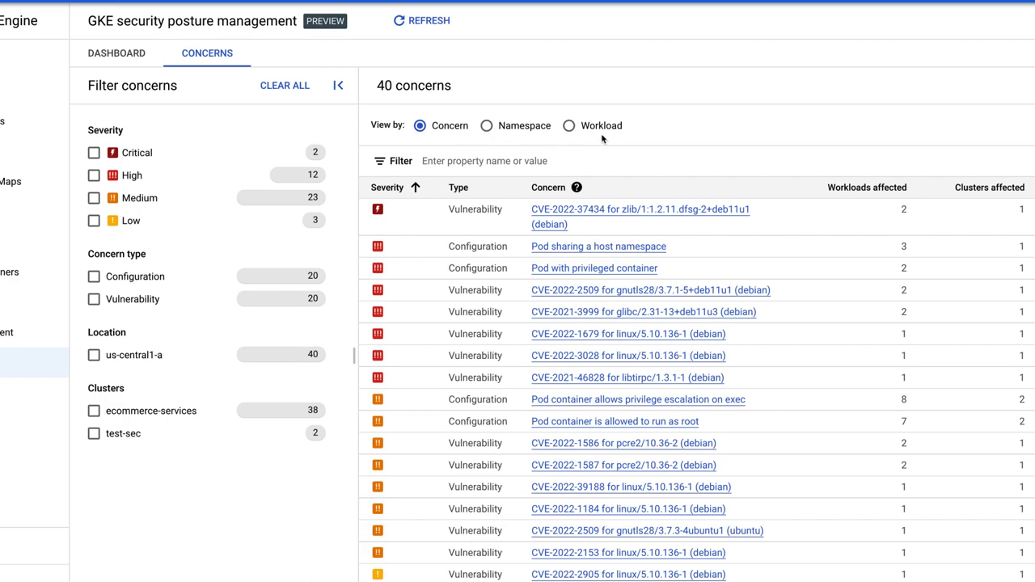
Filter the concerns list to Critical and High severity, narrowing 40 concerns to 14.
{"action": "left_click", "coordinate": [94, 152]}
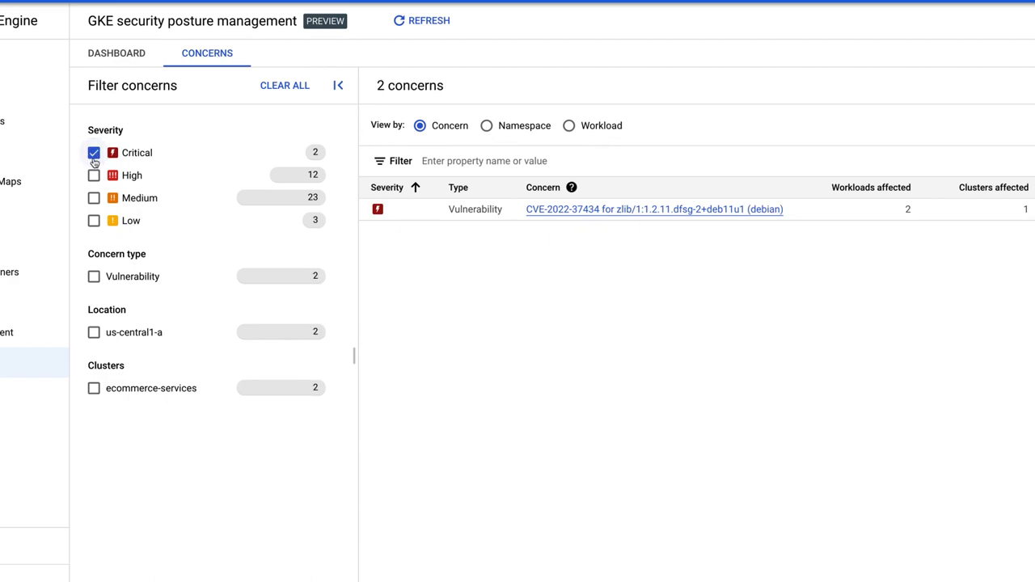
{"action": "left_click", "coordinate": [94, 174]}
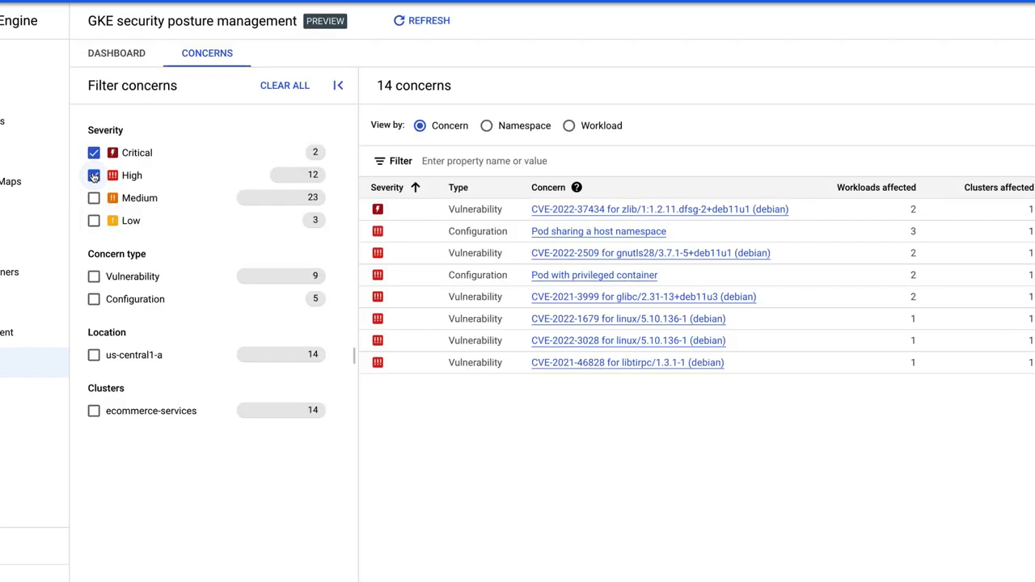
{"action": "left_click", "coordinate": [94, 175]}
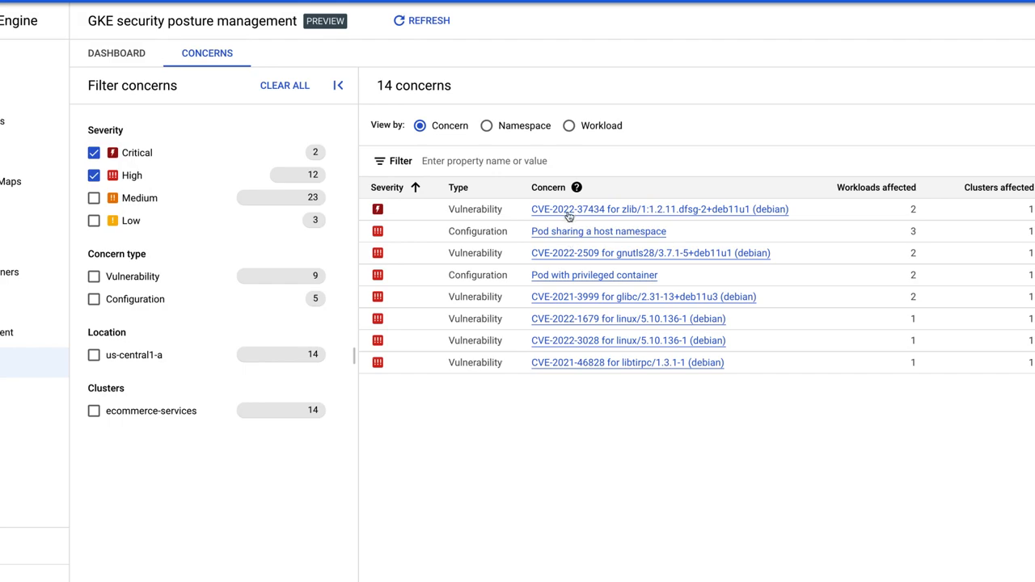
{"action": "left_click", "coordinate": [656, 208]}
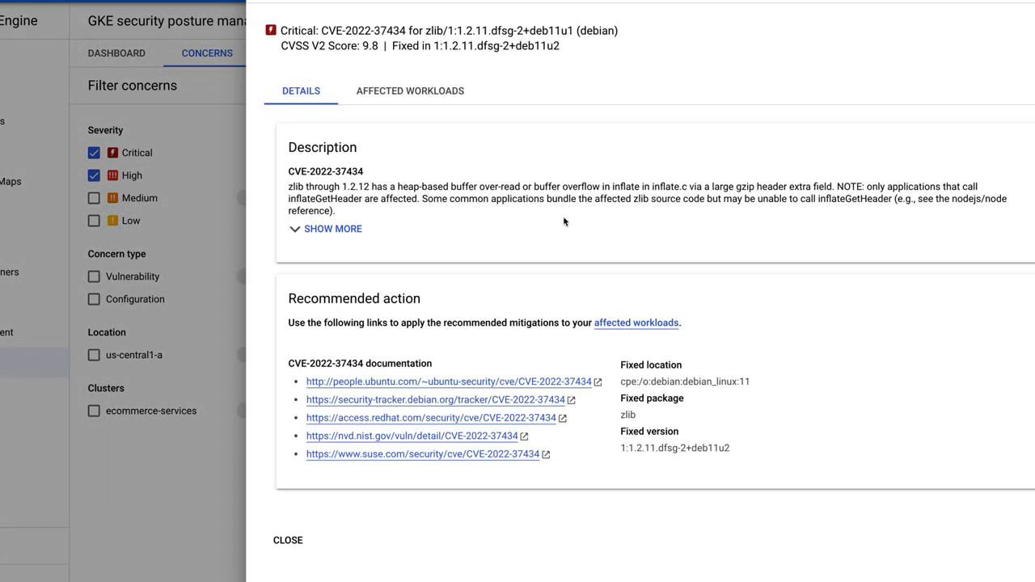
{"action": "mouse_move", "coordinate": [374, 436]}
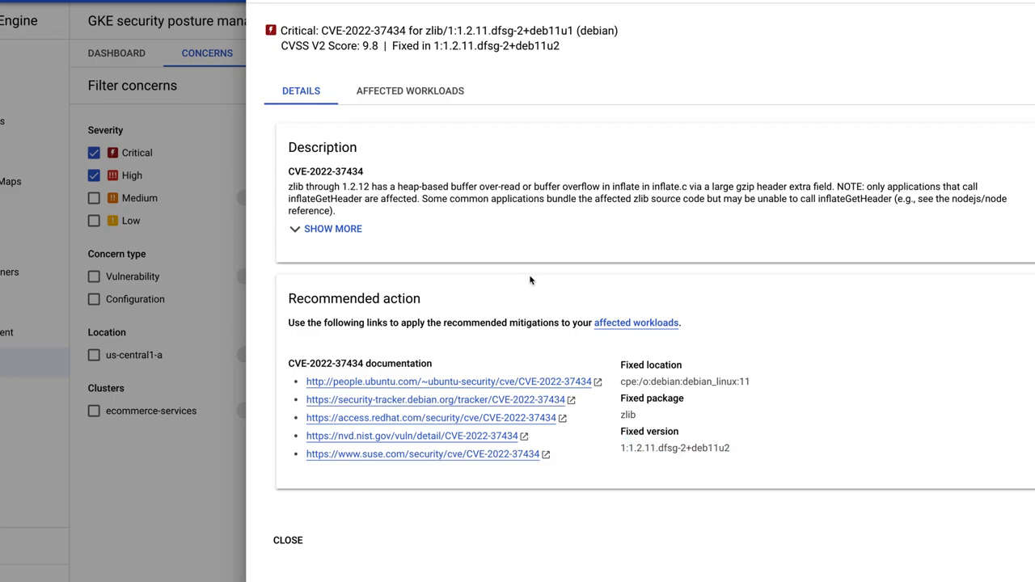
{"action": "left_click", "coordinate": [411, 91]}
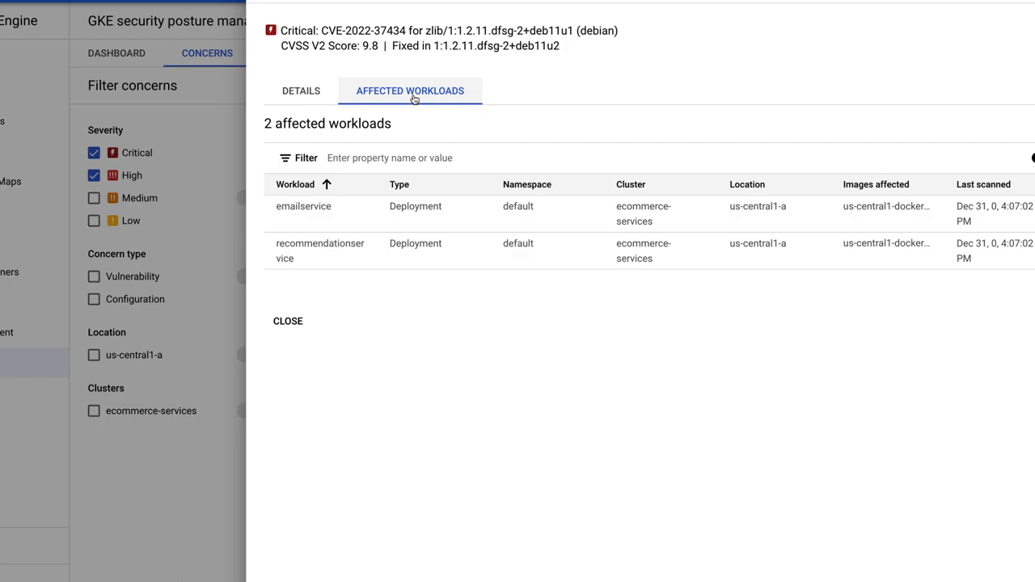
{"action": "mouse_move", "coordinate": [611, 254]}
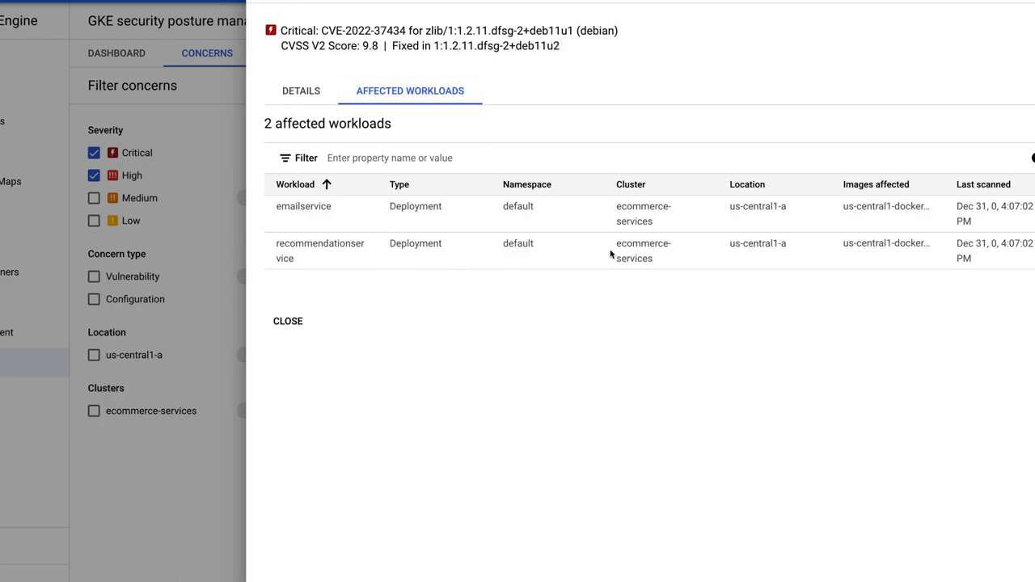
{"action": "mouse_move", "coordinate": [865, 268]}
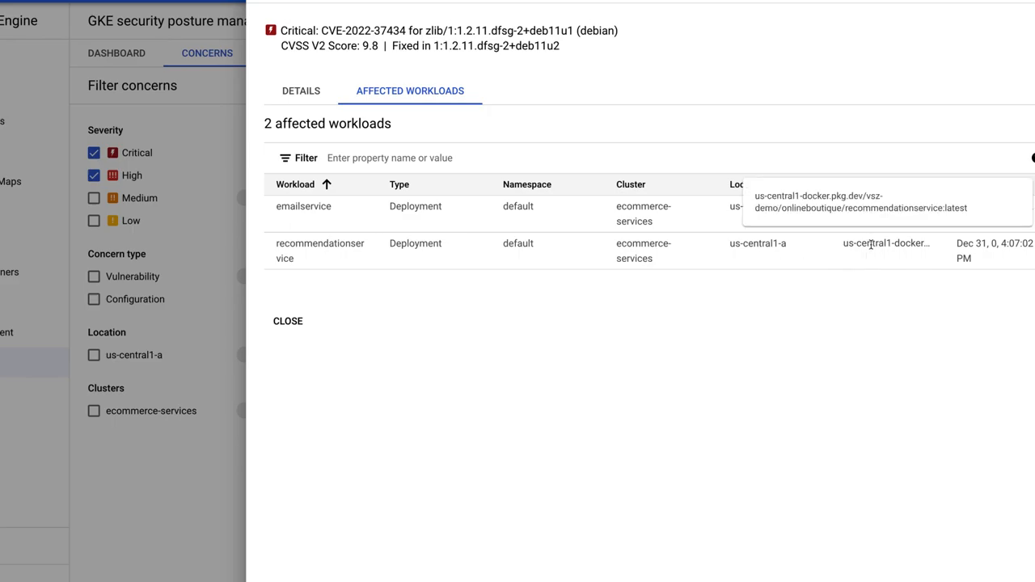
{"action": "left_click", "coordinate": [288, 321]}
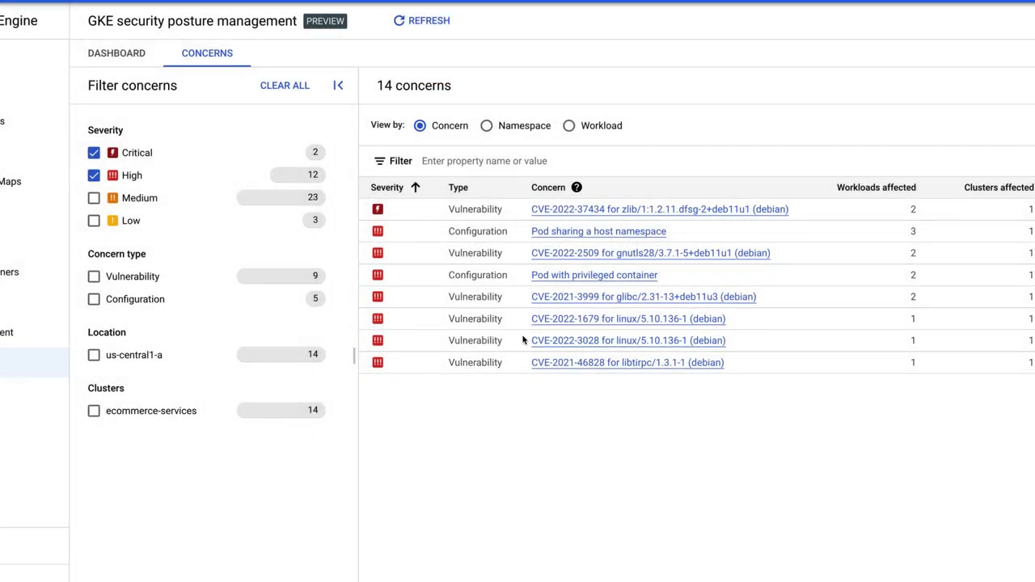
{"action": "mouse_move", "coordinate": [570, 126]}
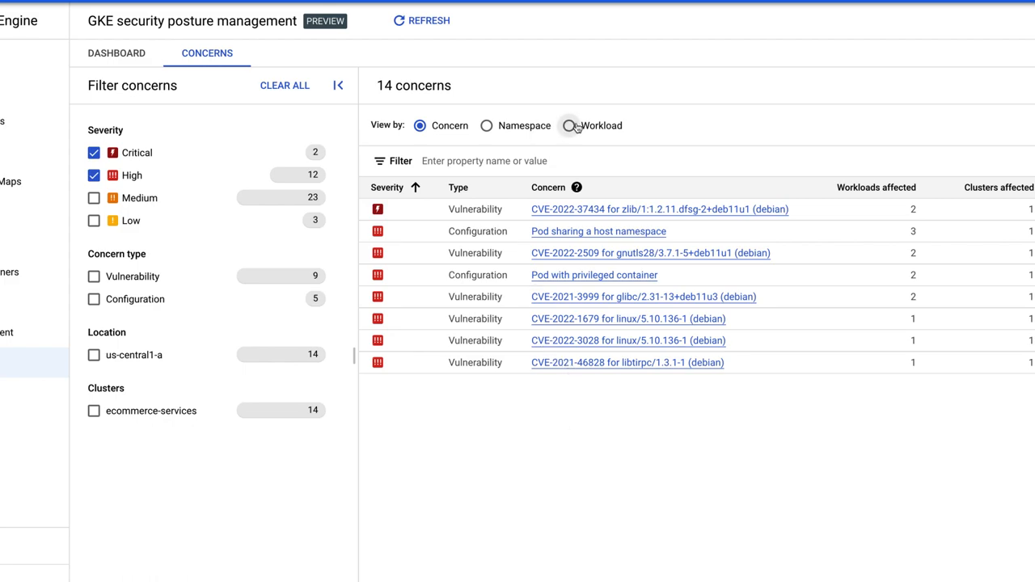
View concerns by workload, clear the filters and expand demo-app's default namespace in the test-sec cluster.
{"action": "left_click", "coordinate": [569, 126]}
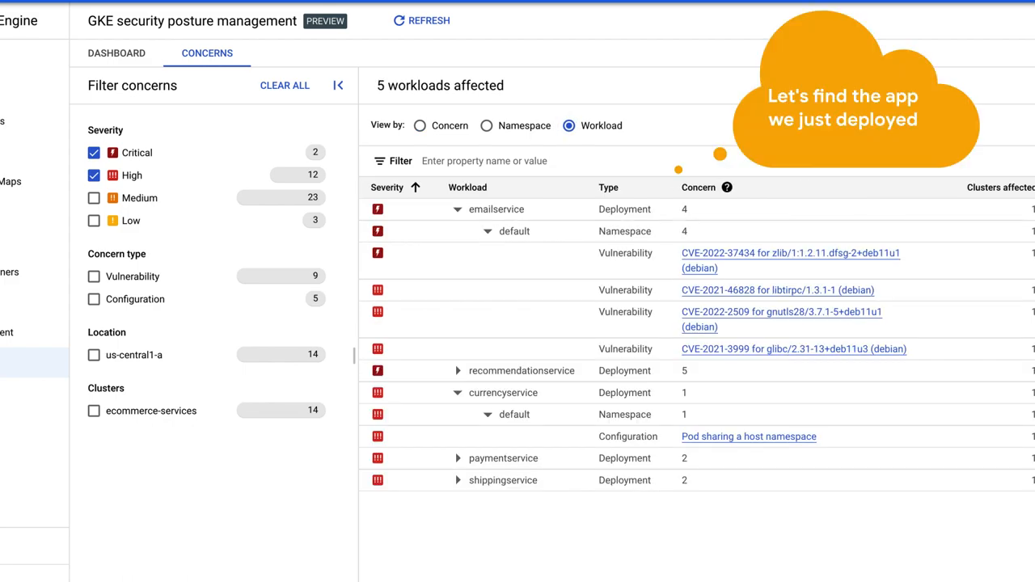
{"action": "mouse_move", "coordinate": [427, 312]}
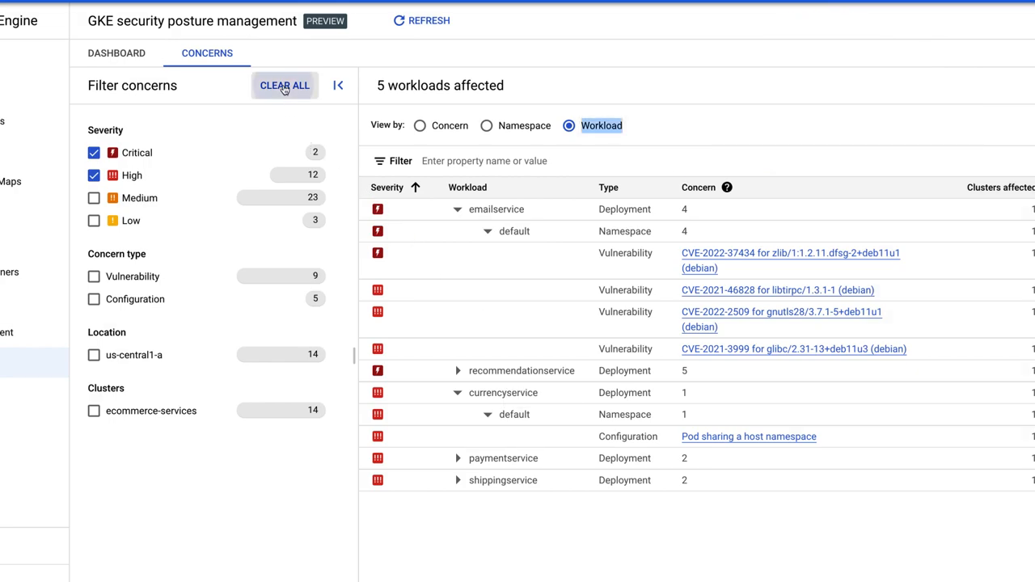
{"action": "left_click", "coordinate": [285, 84]}
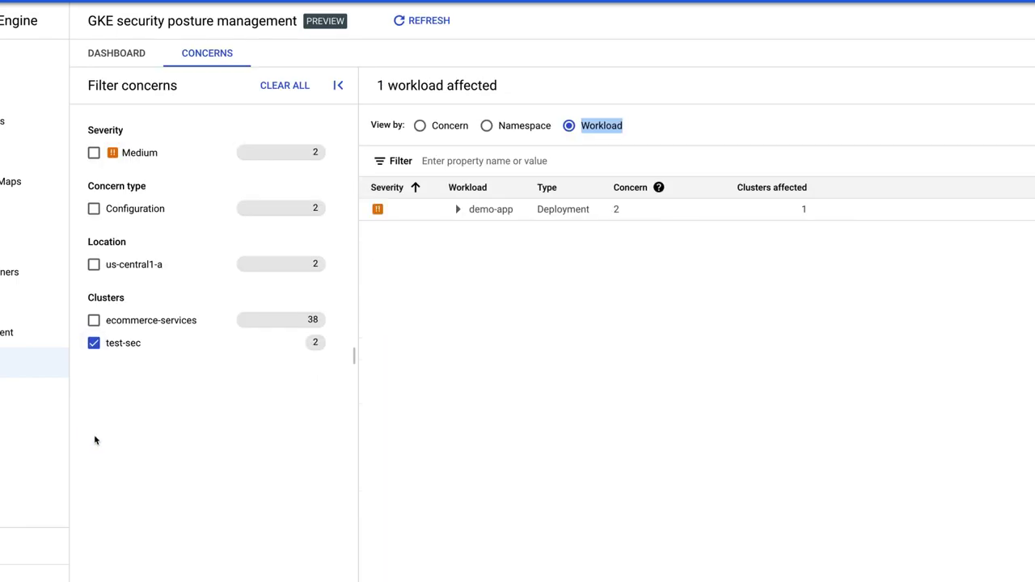
{"action": "left_click", "coordinate": [457, 210]}
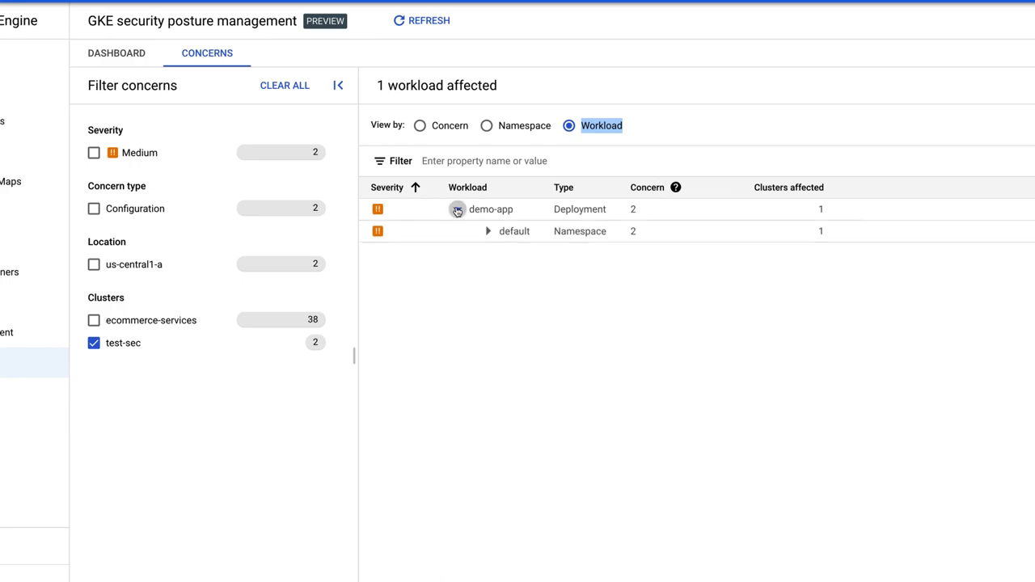
{"action": "left_click", "coordinate": [456, 209]}
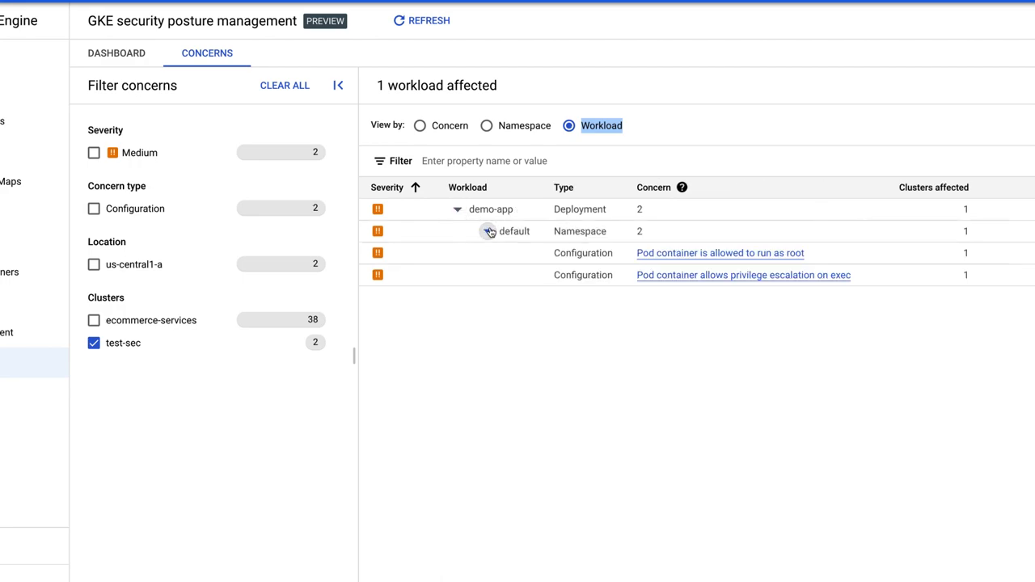
{"action": "left_click", "coordinate": [489, 231]}
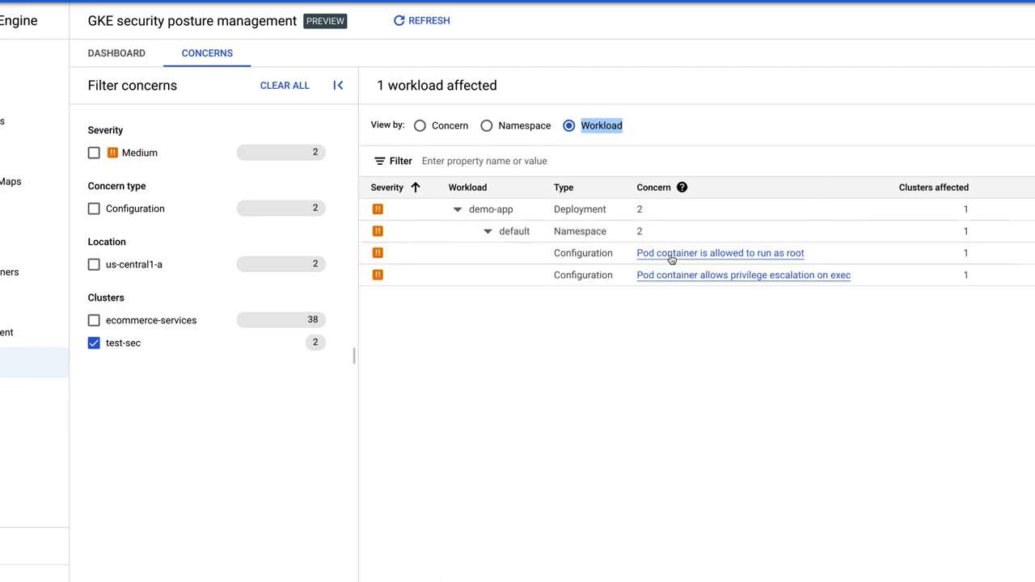
Check the run-as-root concern, then show the privilege escalation concern's restricted fields and allowed values.
{"action": "left_click", "coordinate": [720, 252]}
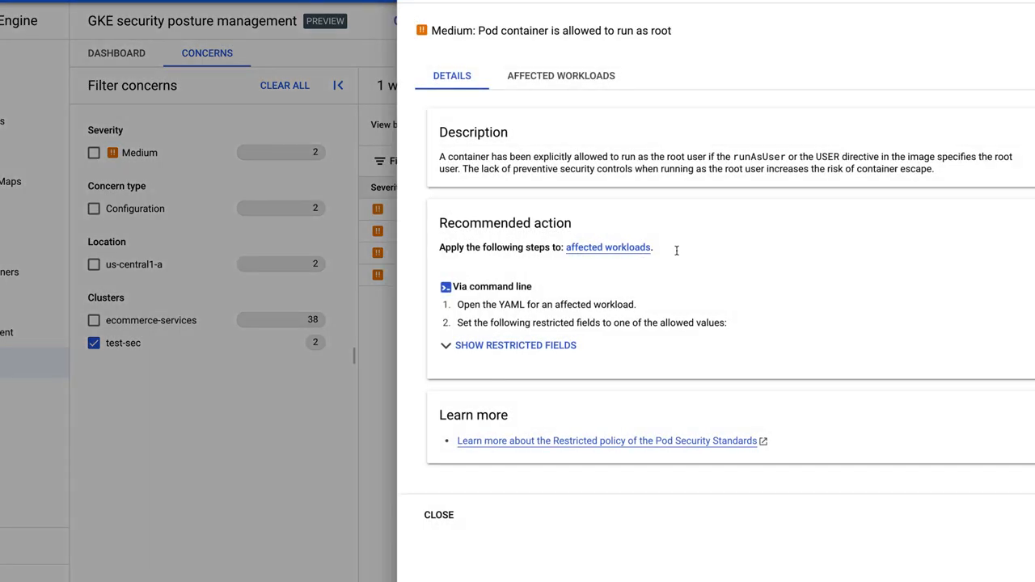
{"action": "left_click", "coordinate": [438, 514]}
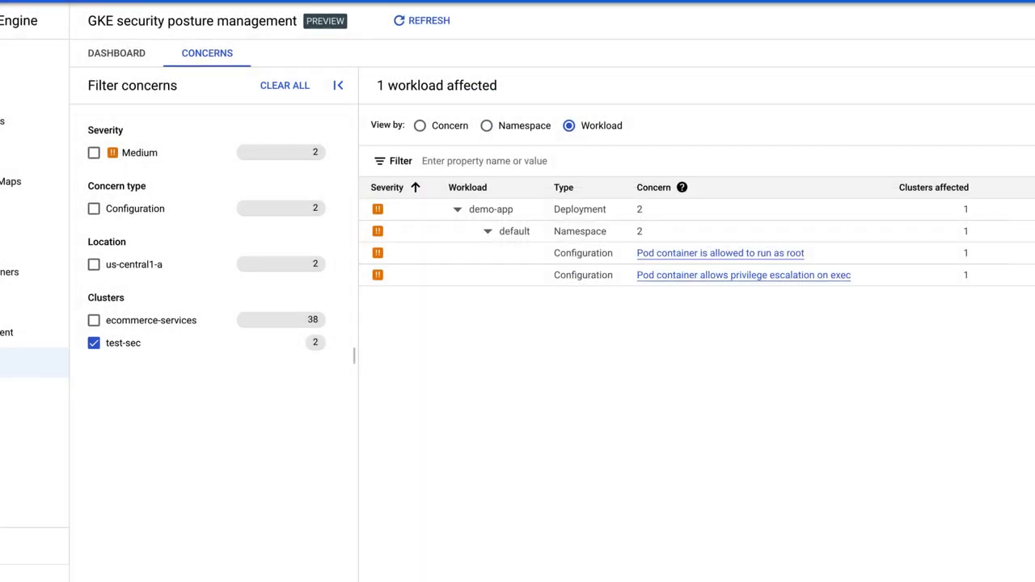
{"action": "left_click", "coordinate": [742, 275]}
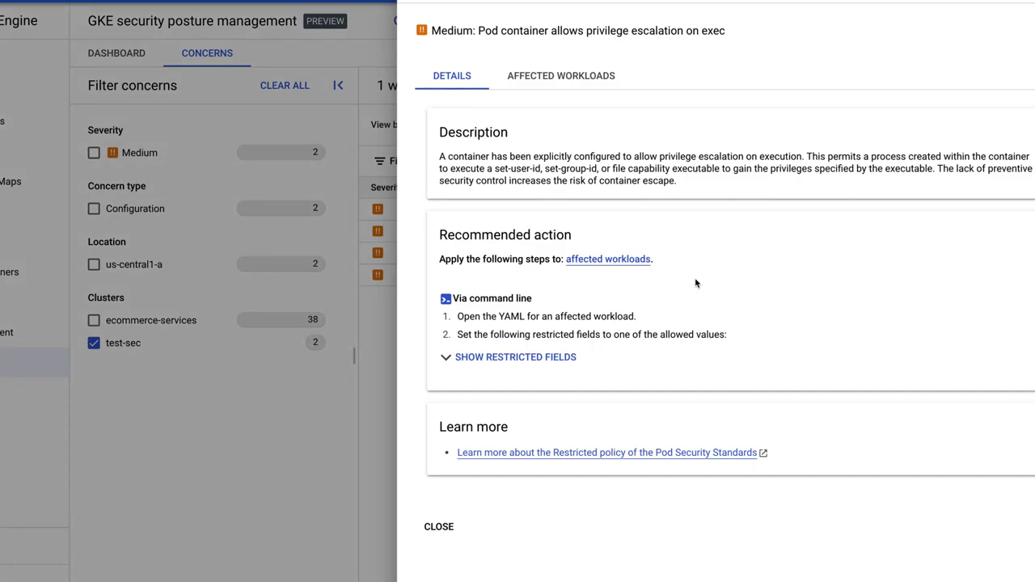
{"action": "left_click", "coordinate": [514, 357]}
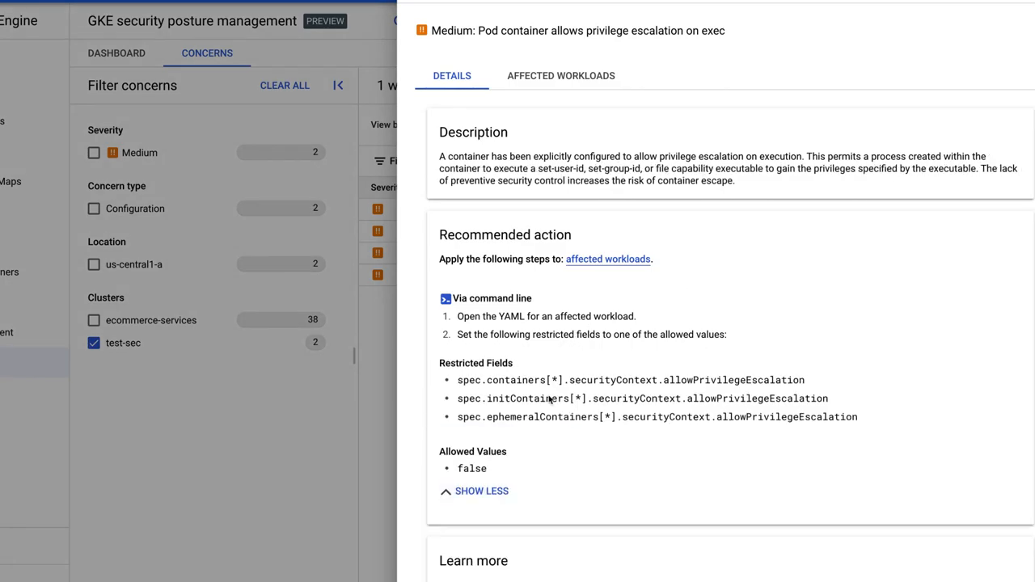